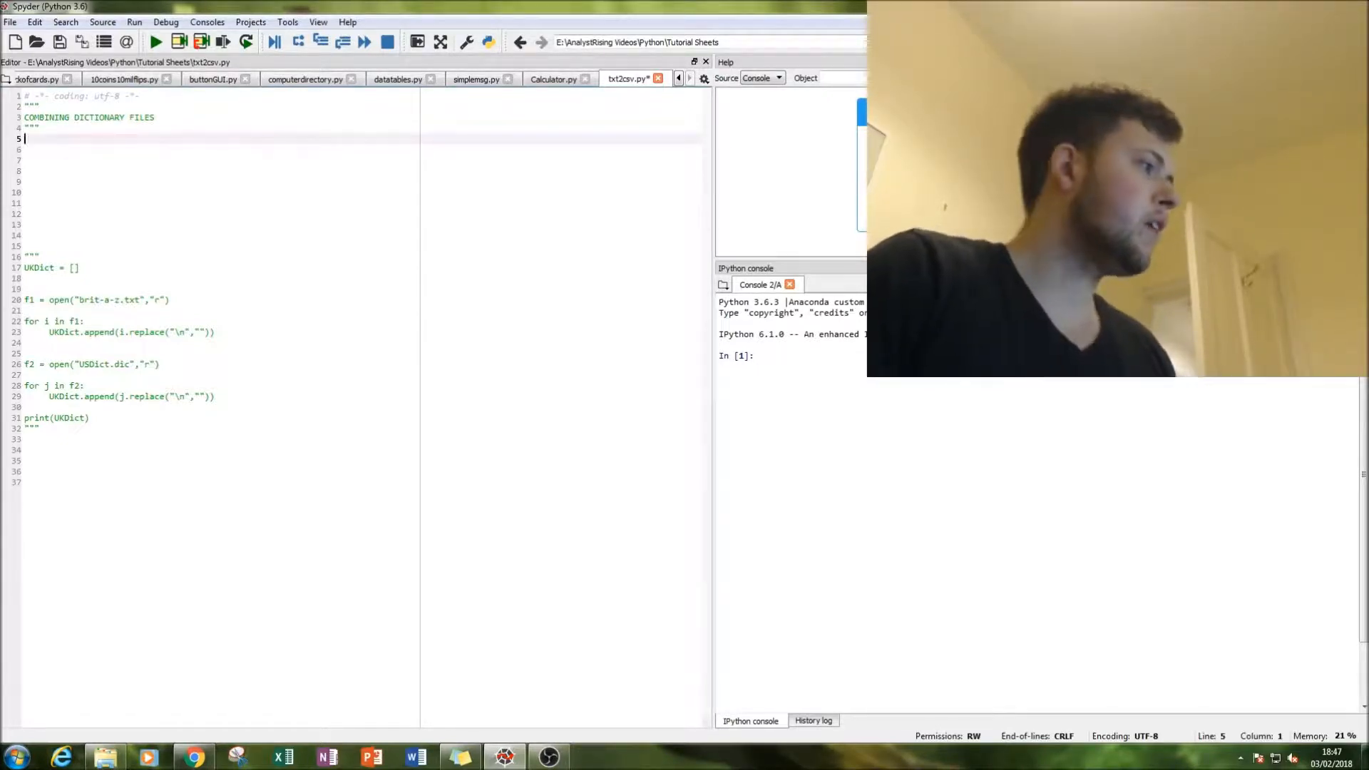
mouse_move(192, 756)
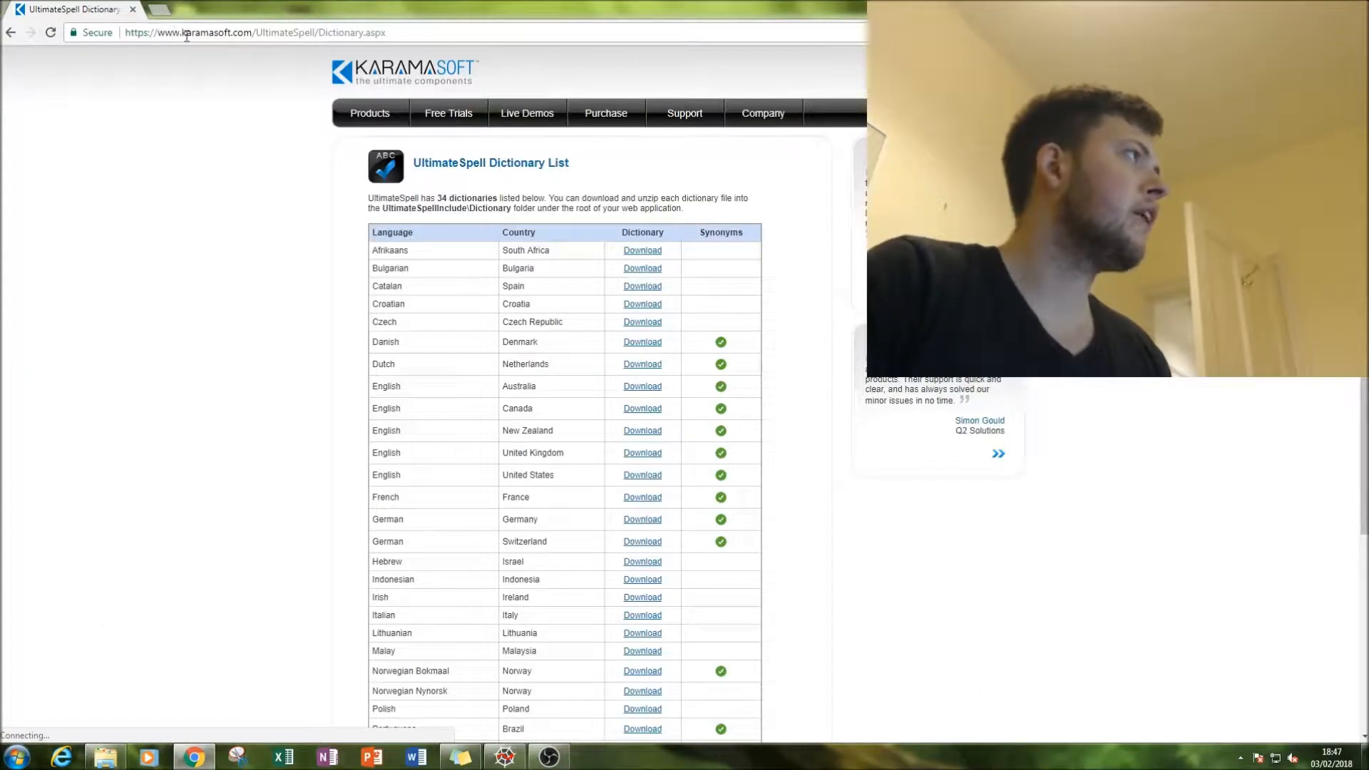
mouse_move(471, 260)
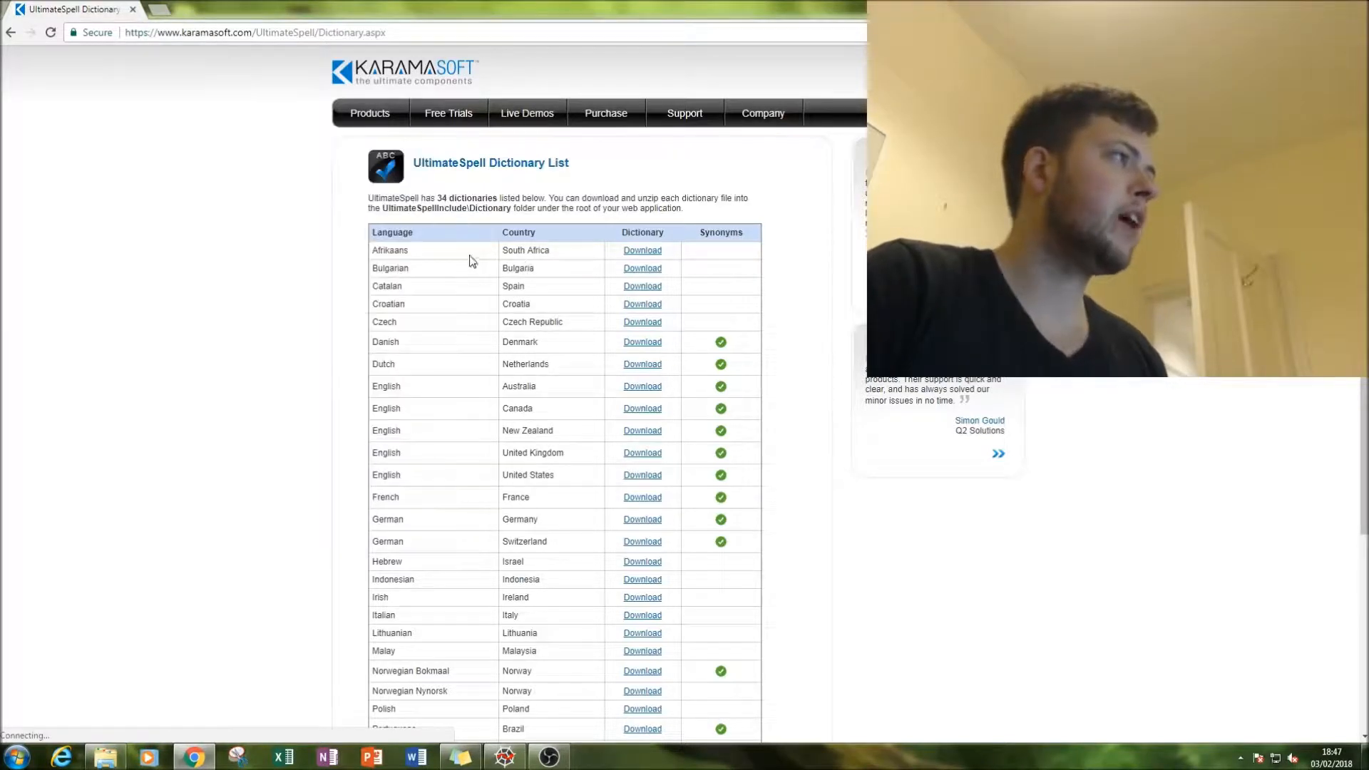
Type UKDict = [] on line 5 beneath the COMBINING DICTIONARY FILES heading
scroll("down", 3)
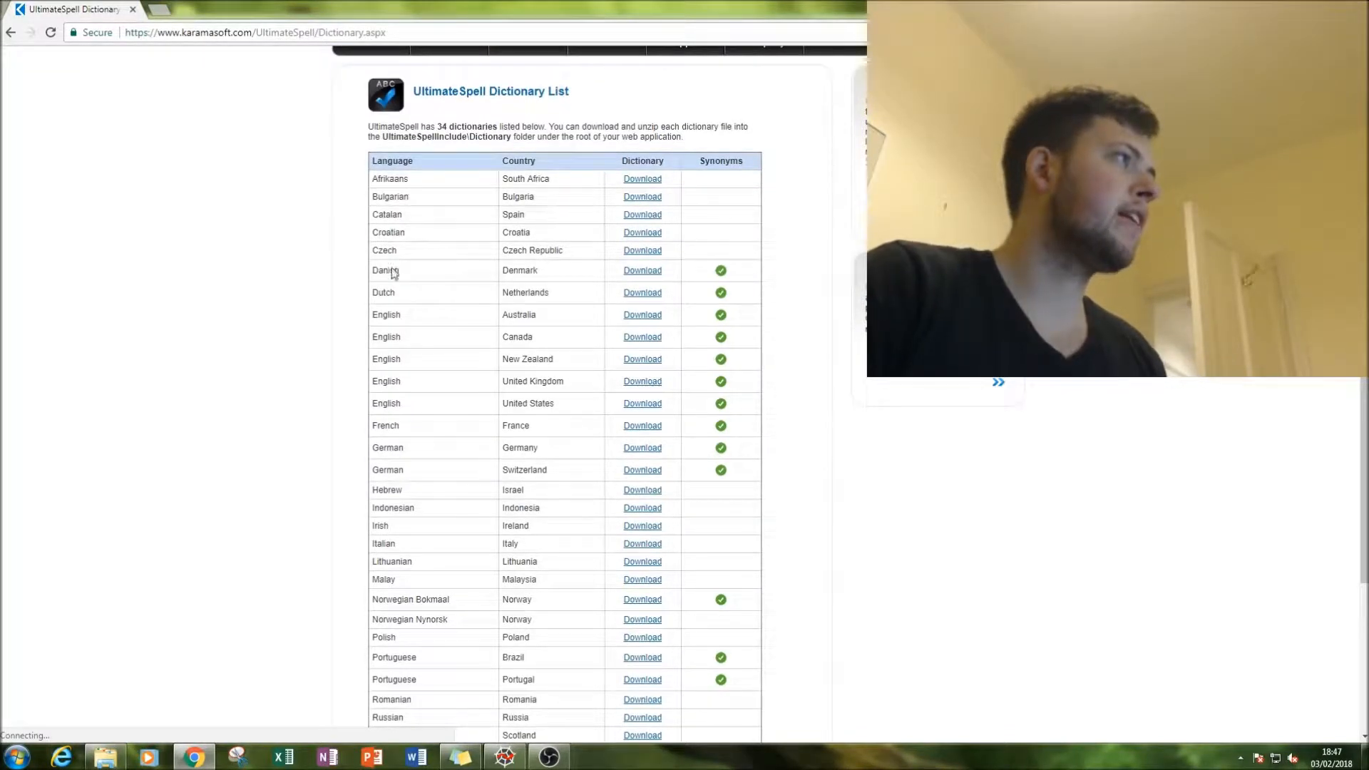
scroll("down", 3)
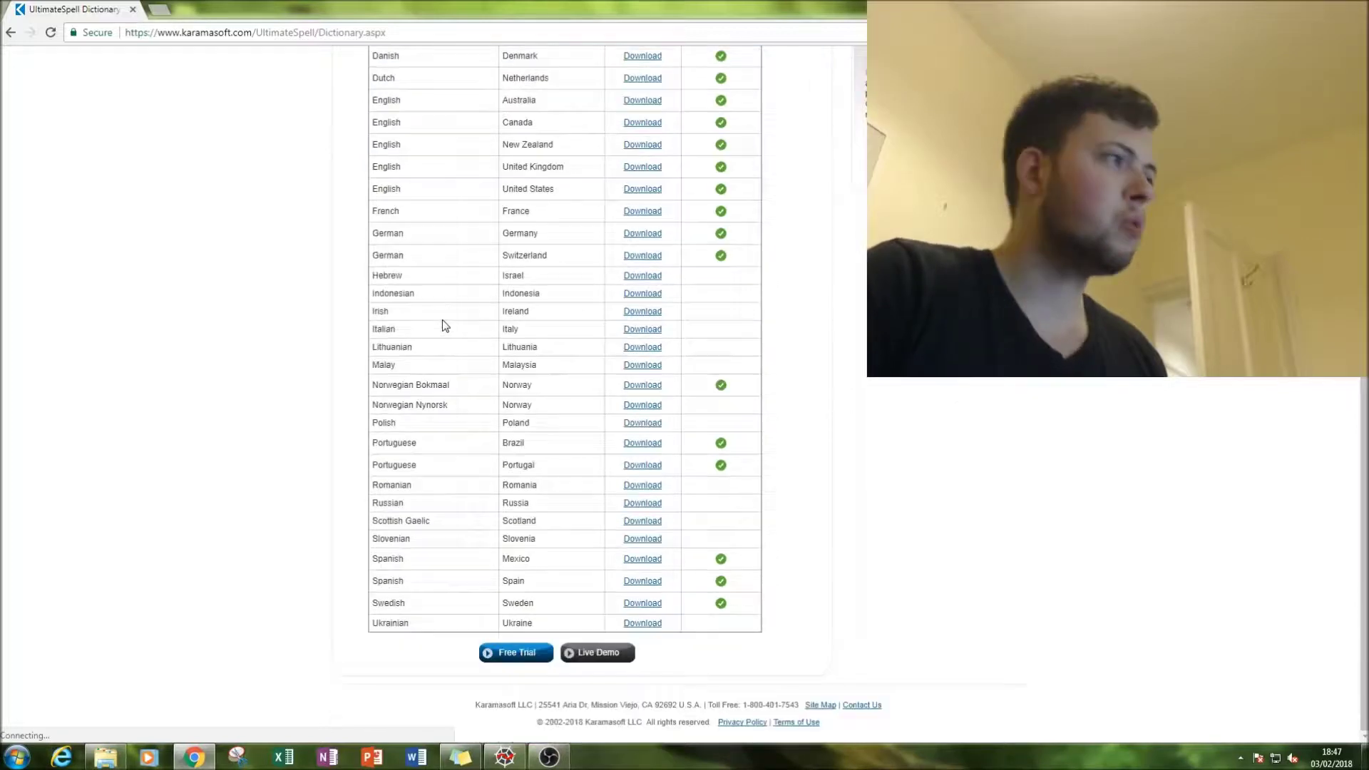
scroll("up", 3)
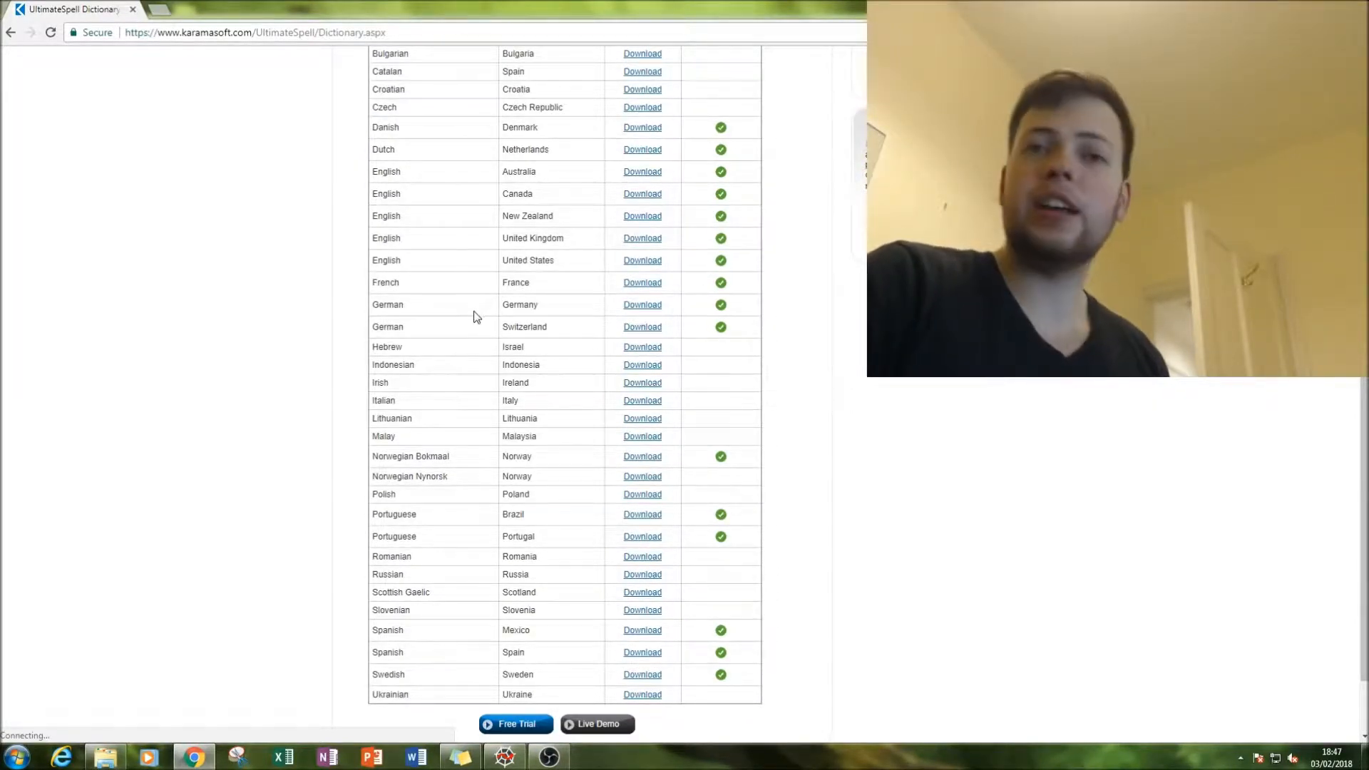
mouse_move(731, 339)
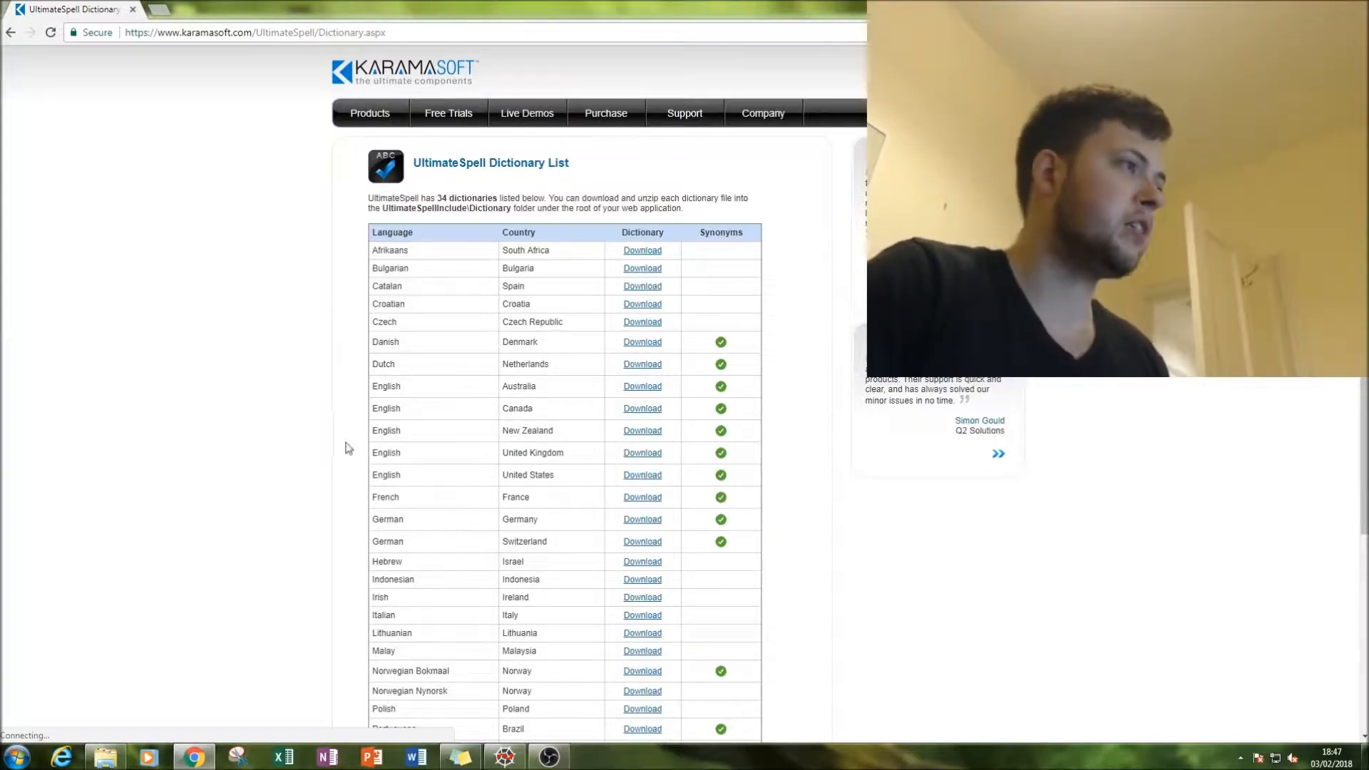
mouse_move(563, 475)
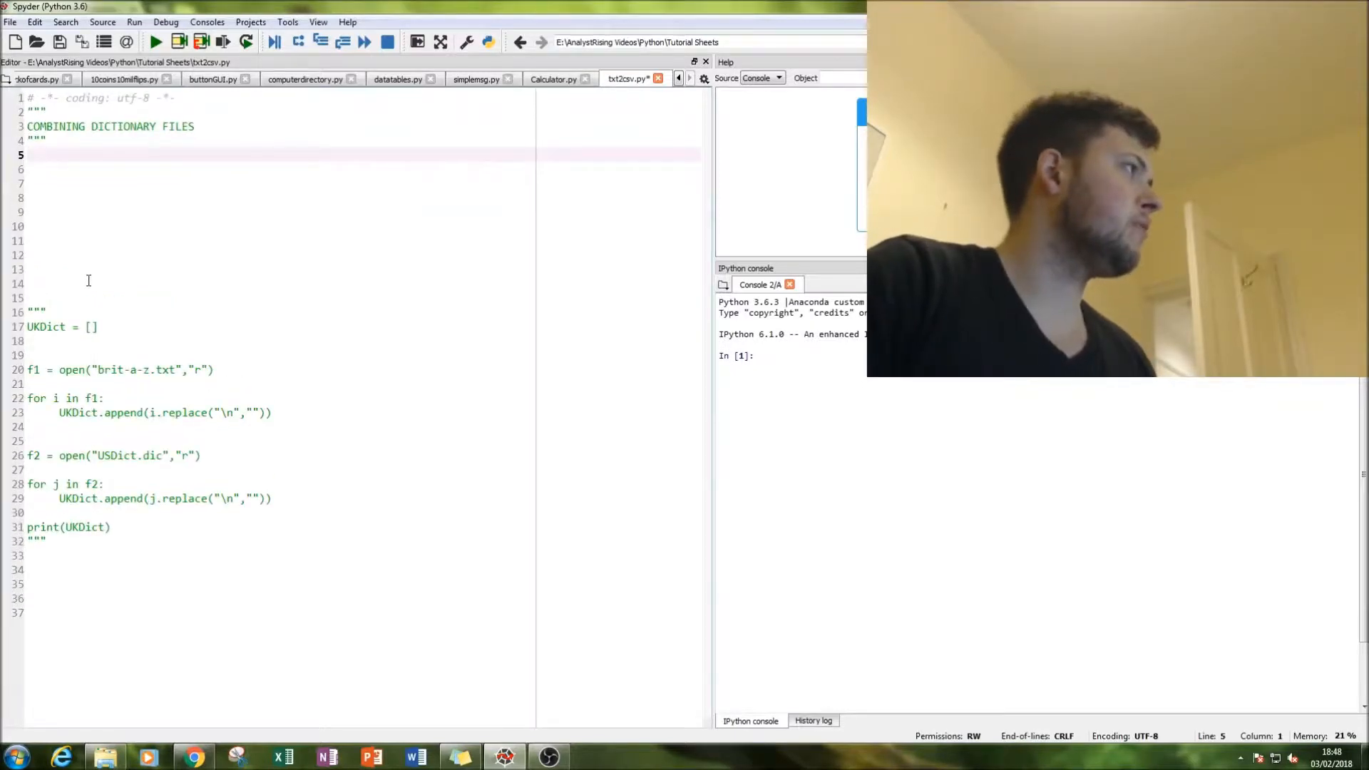
type("uk")
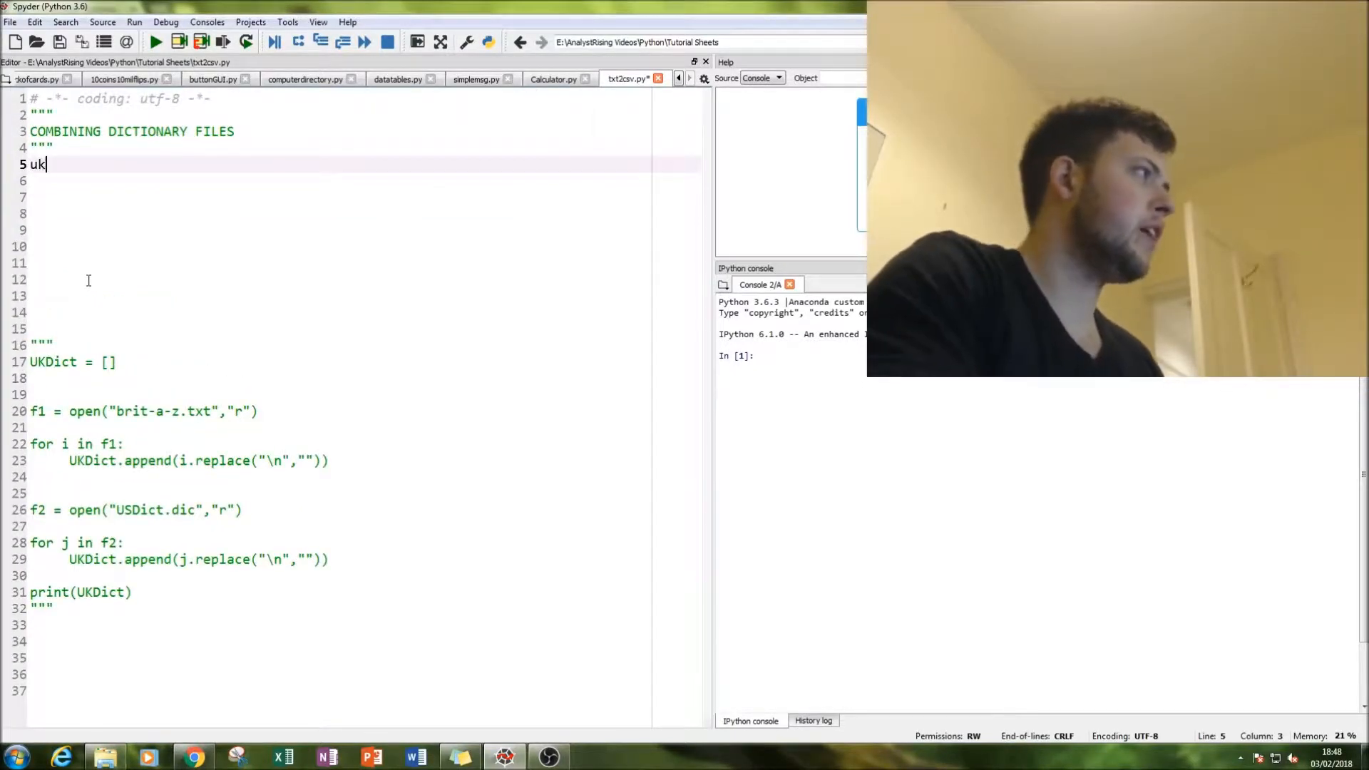
key("Backspace")
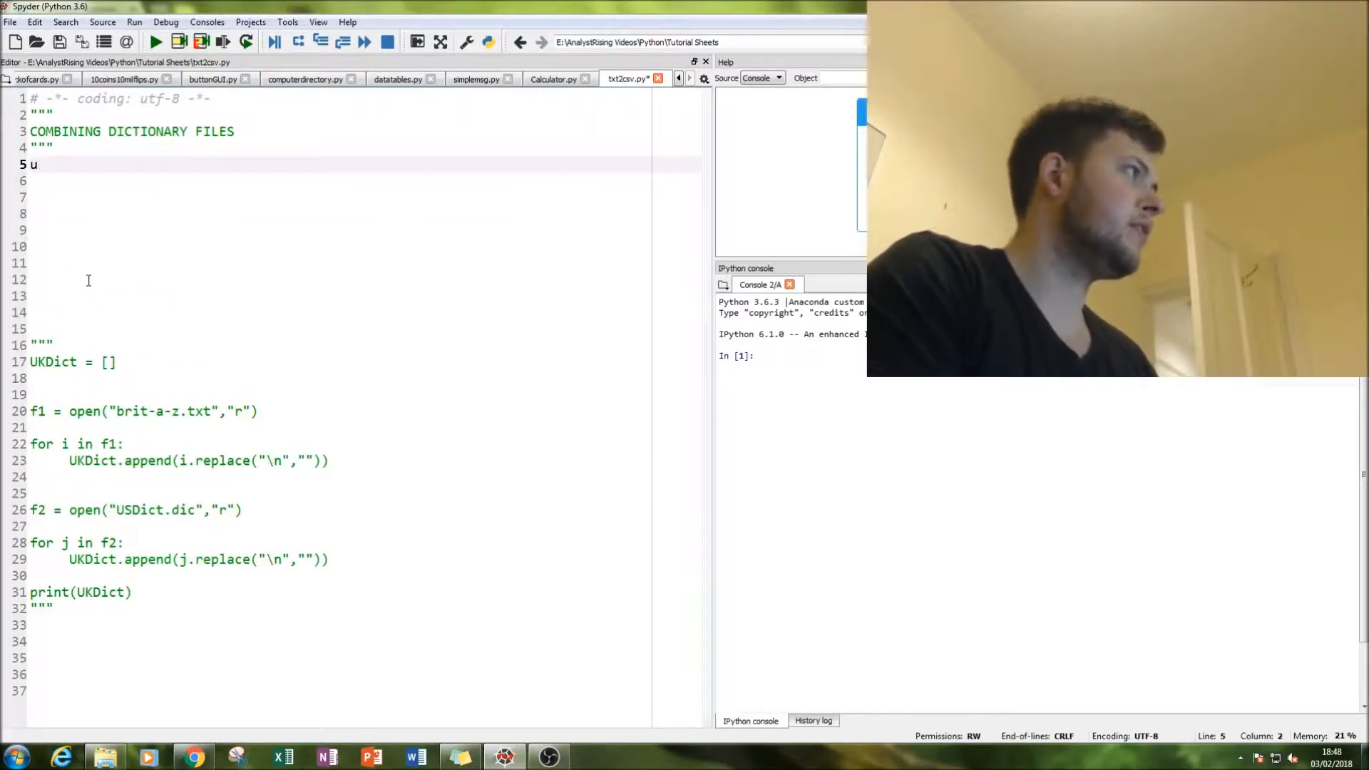
type("UK")
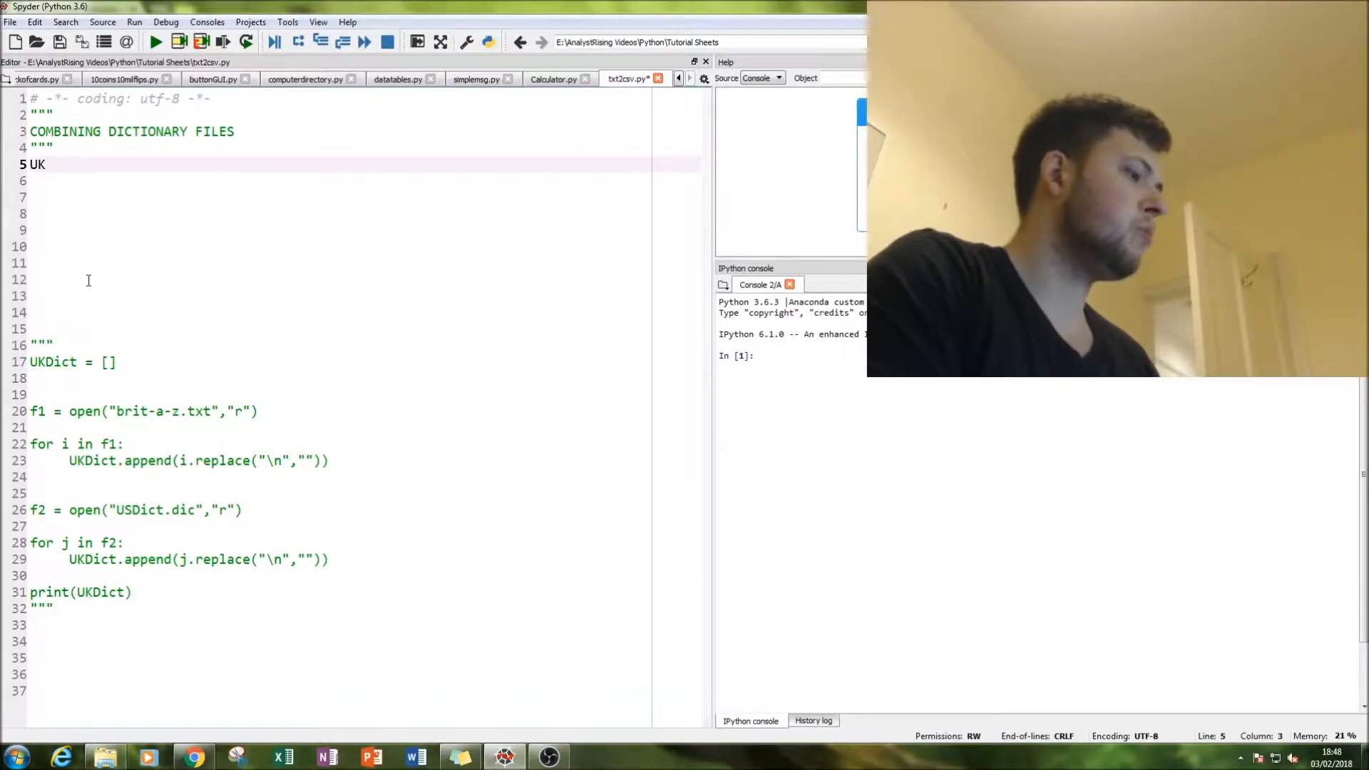
type("Dict")
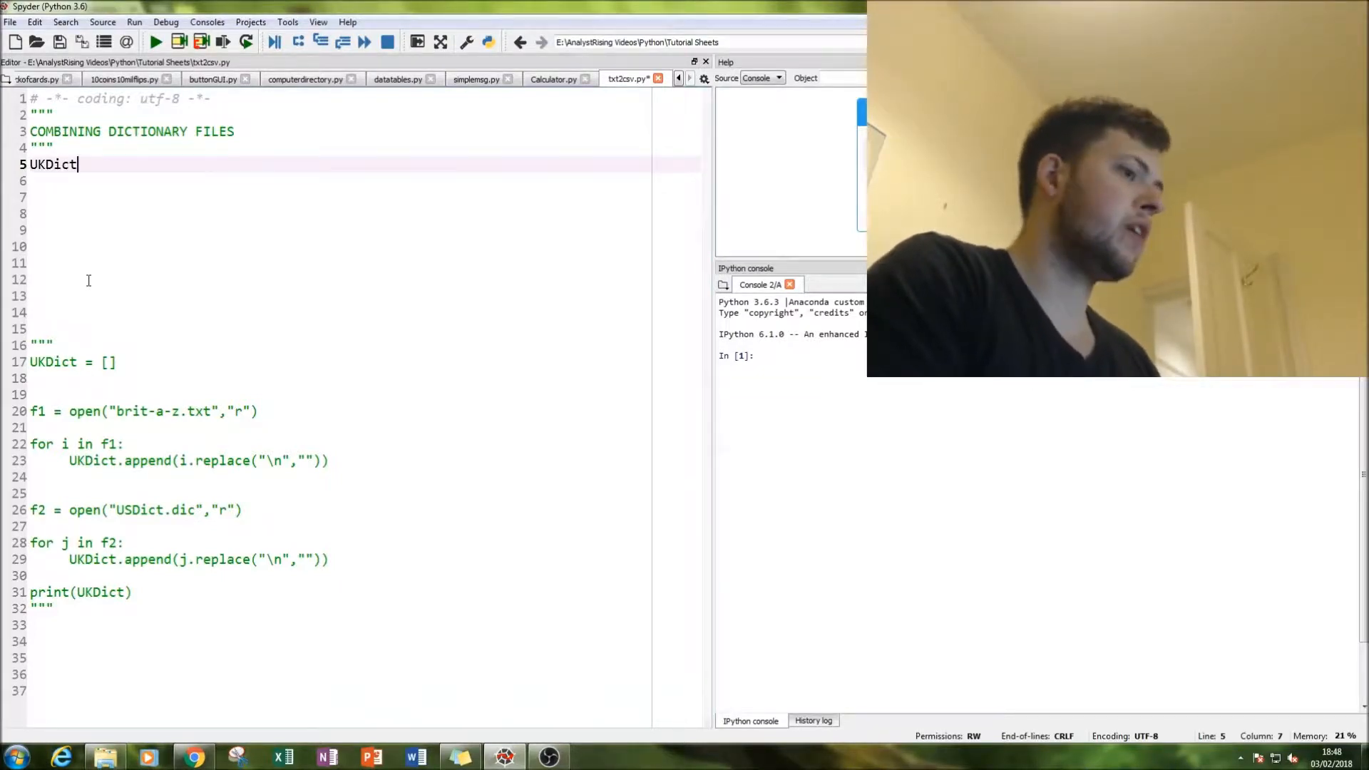
type("= []")
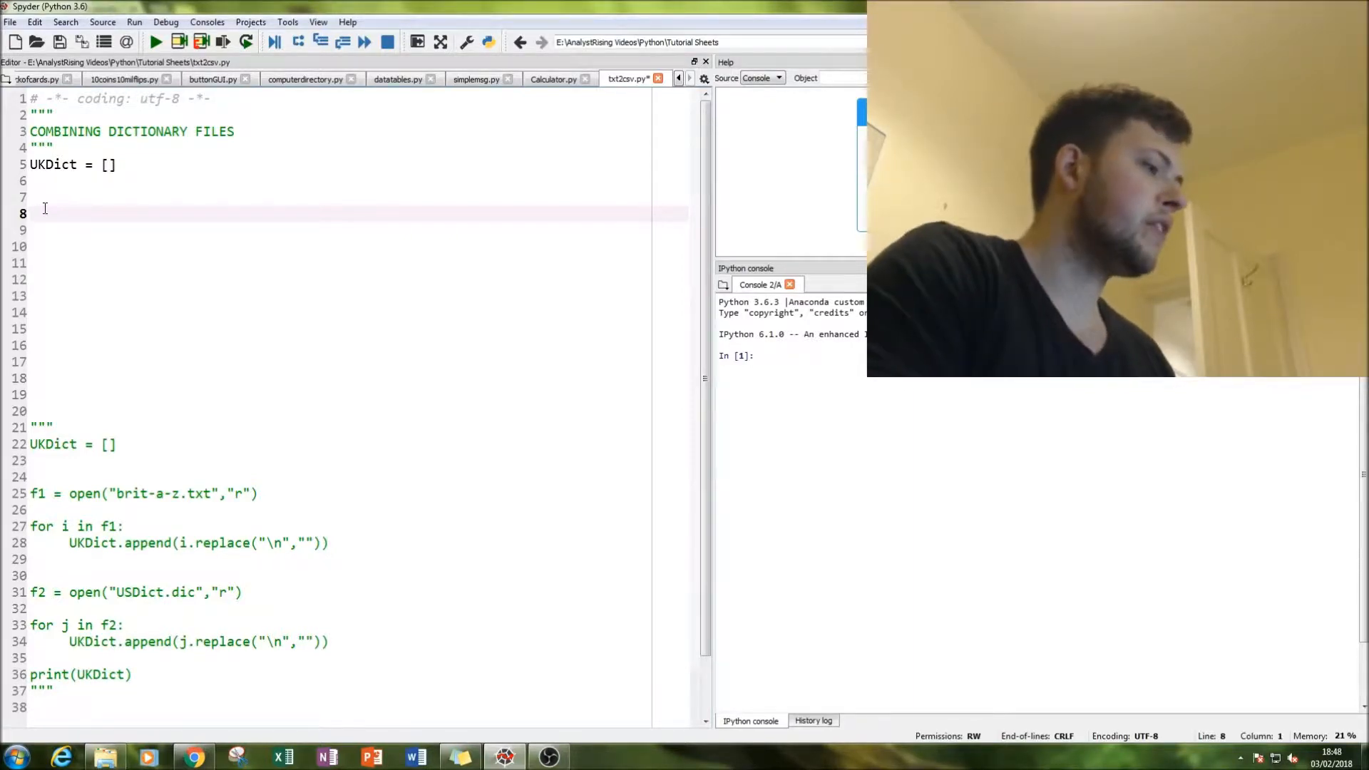
Write f1 = open("brit-a-z.txt","r") on line 8 below the UKDict list
type("f1")
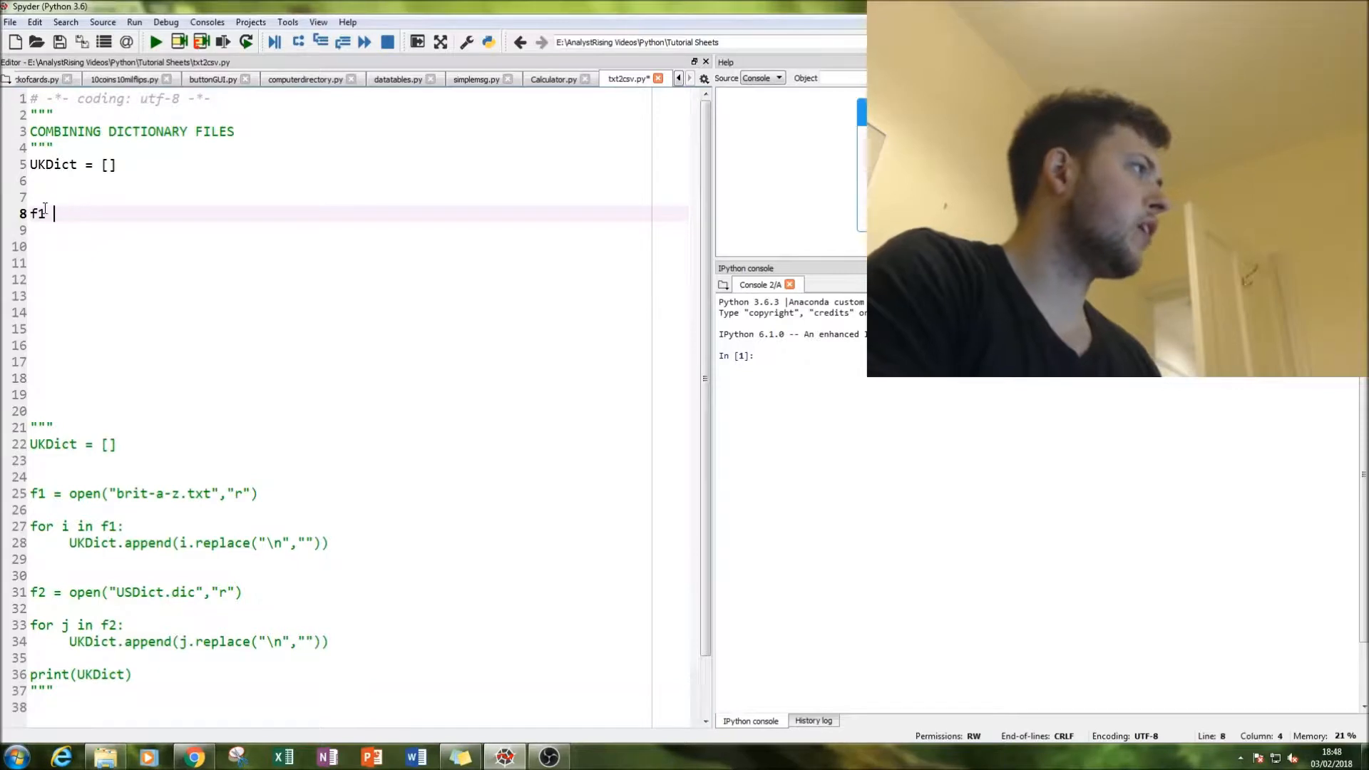
type("= ope")
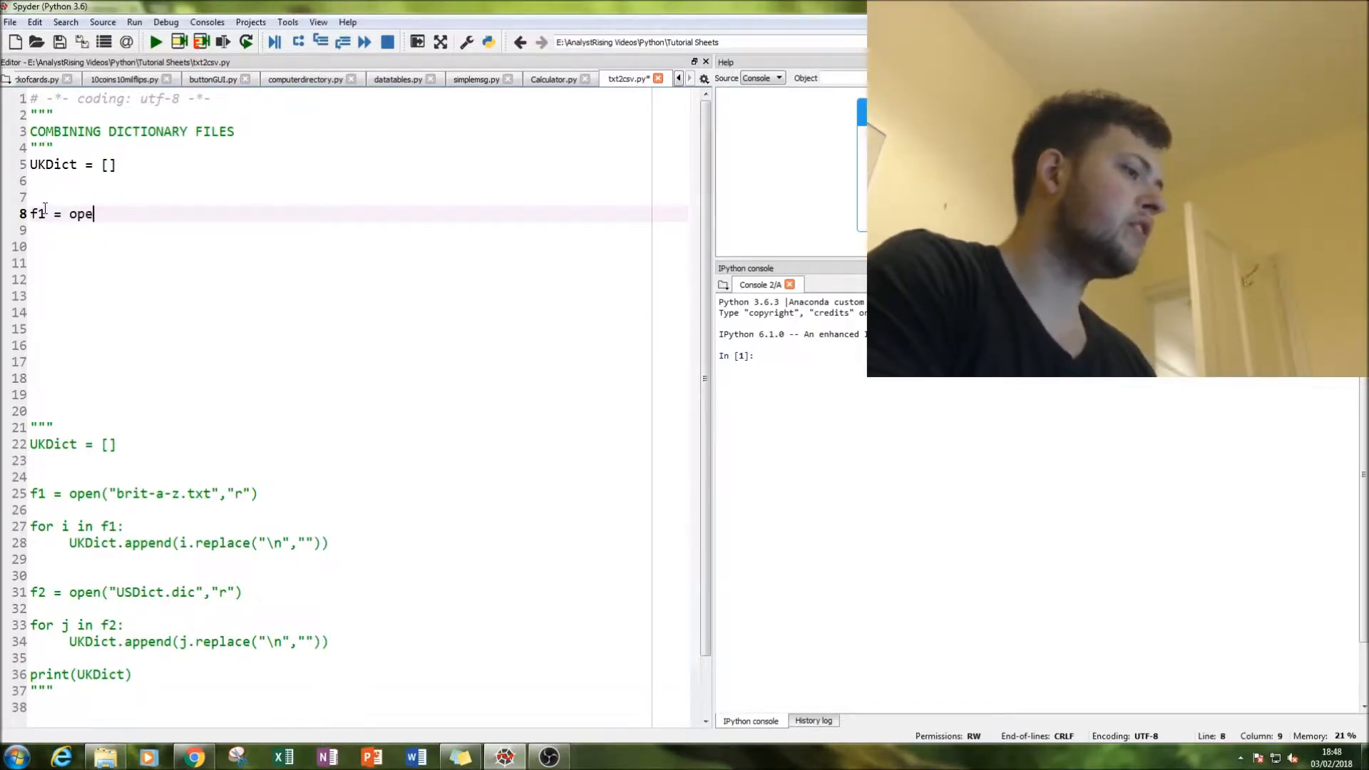
type("n()")
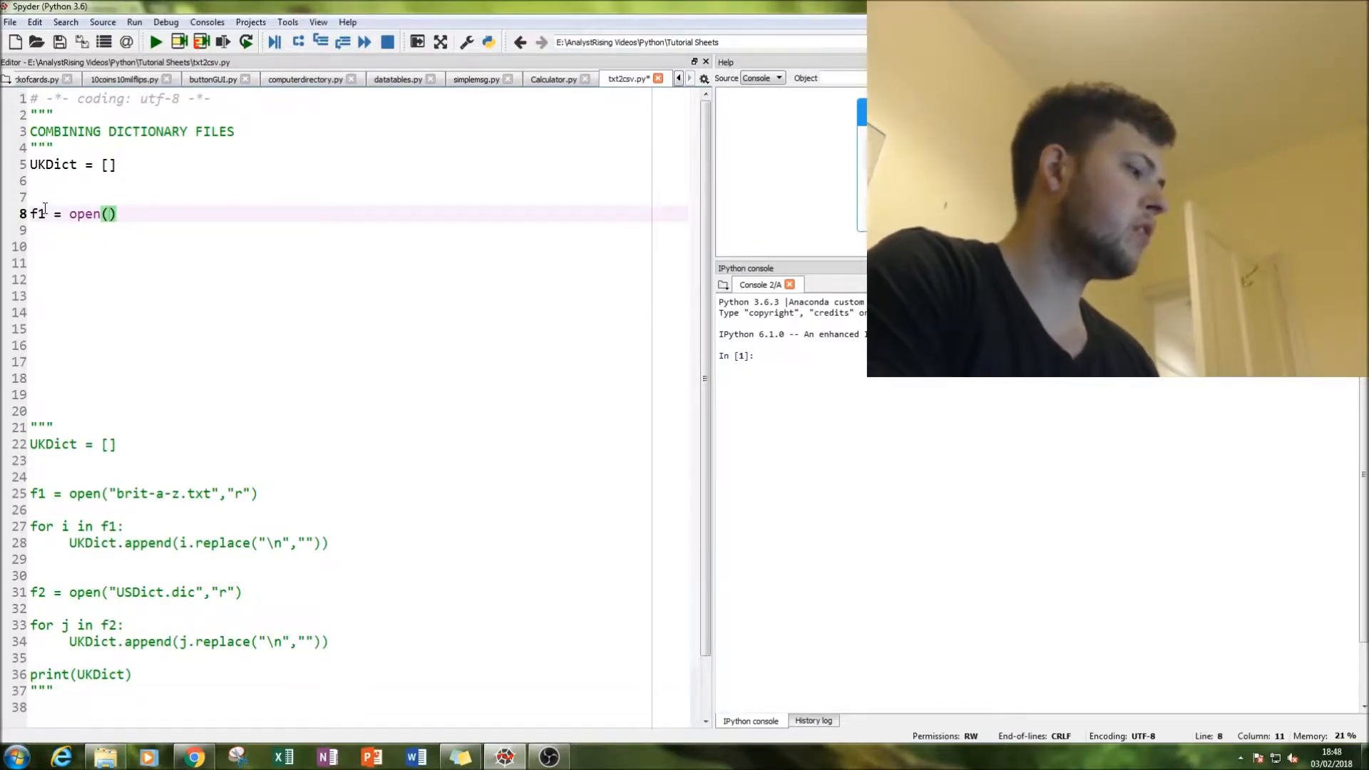
type("\"\"")
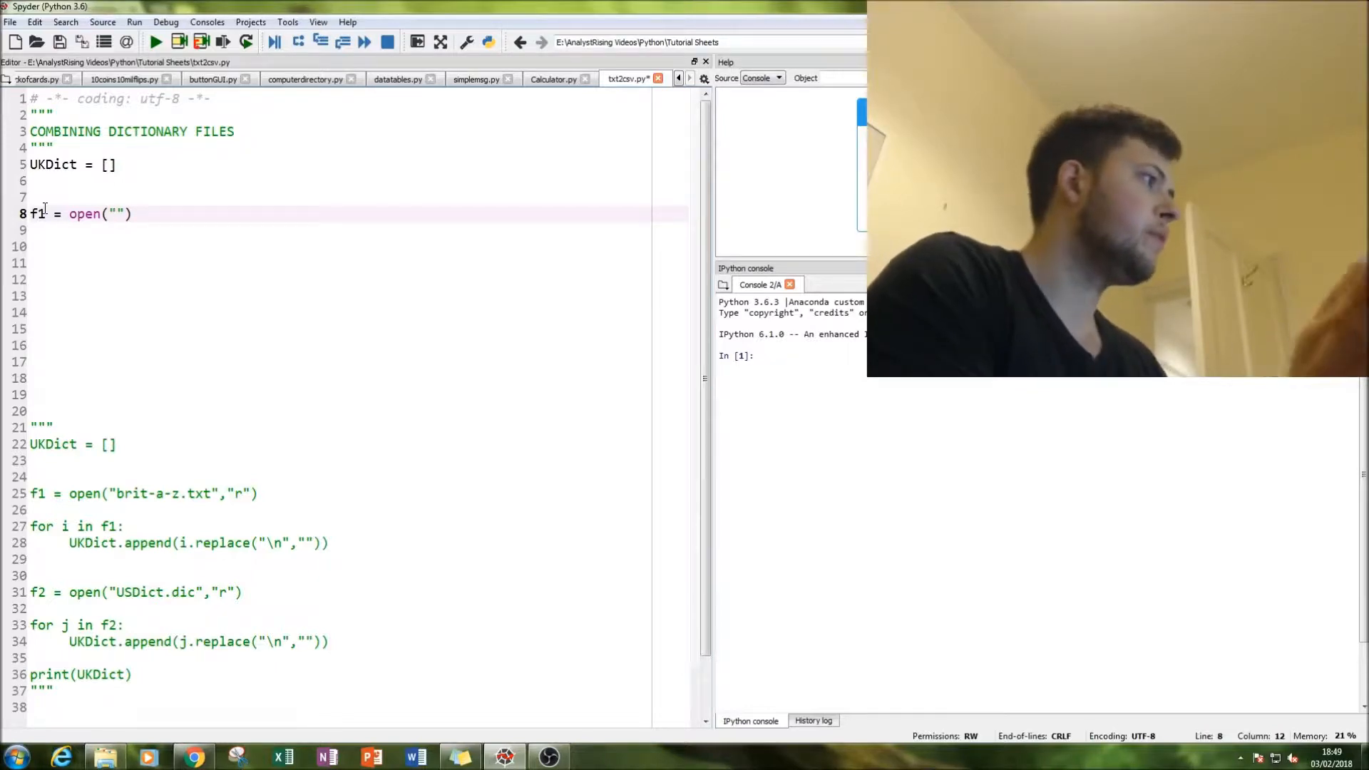
type("br")
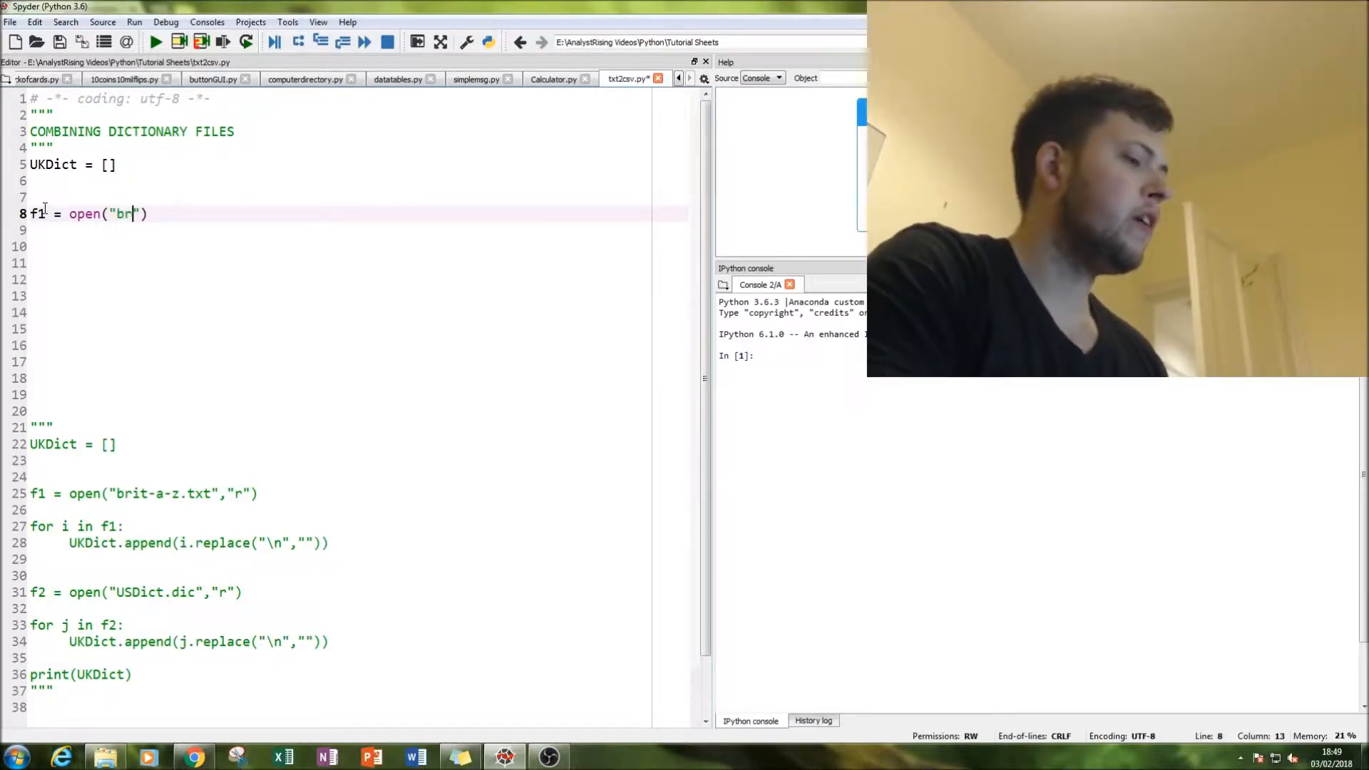
type("it")
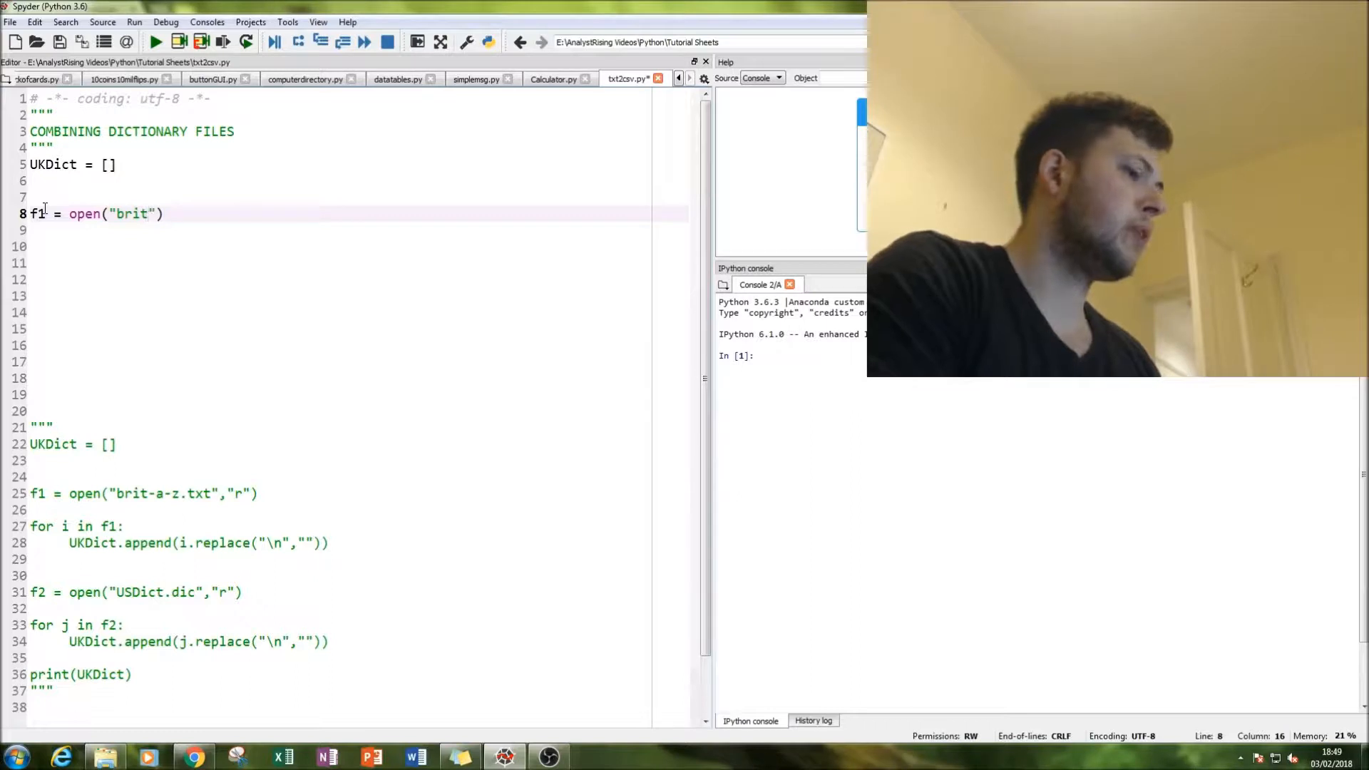
type("-a-z.")
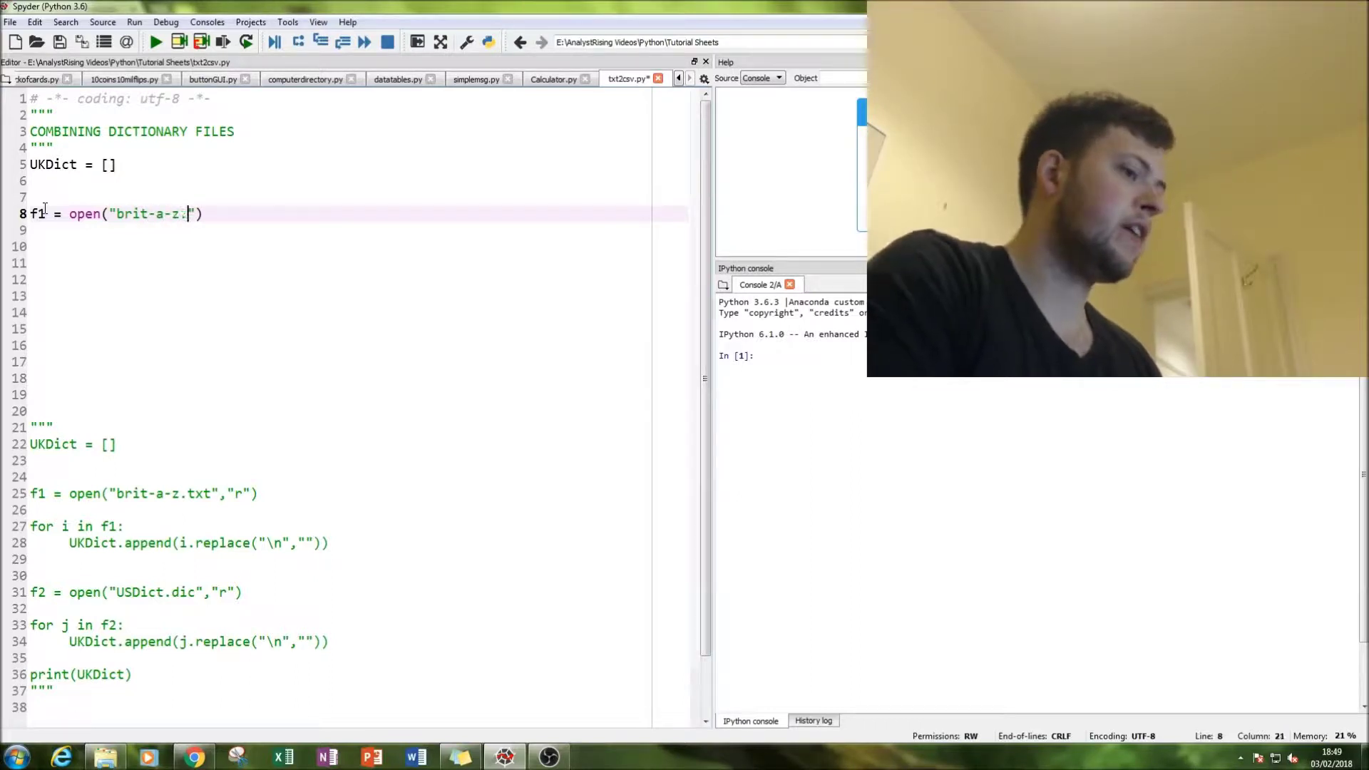
type("txt")
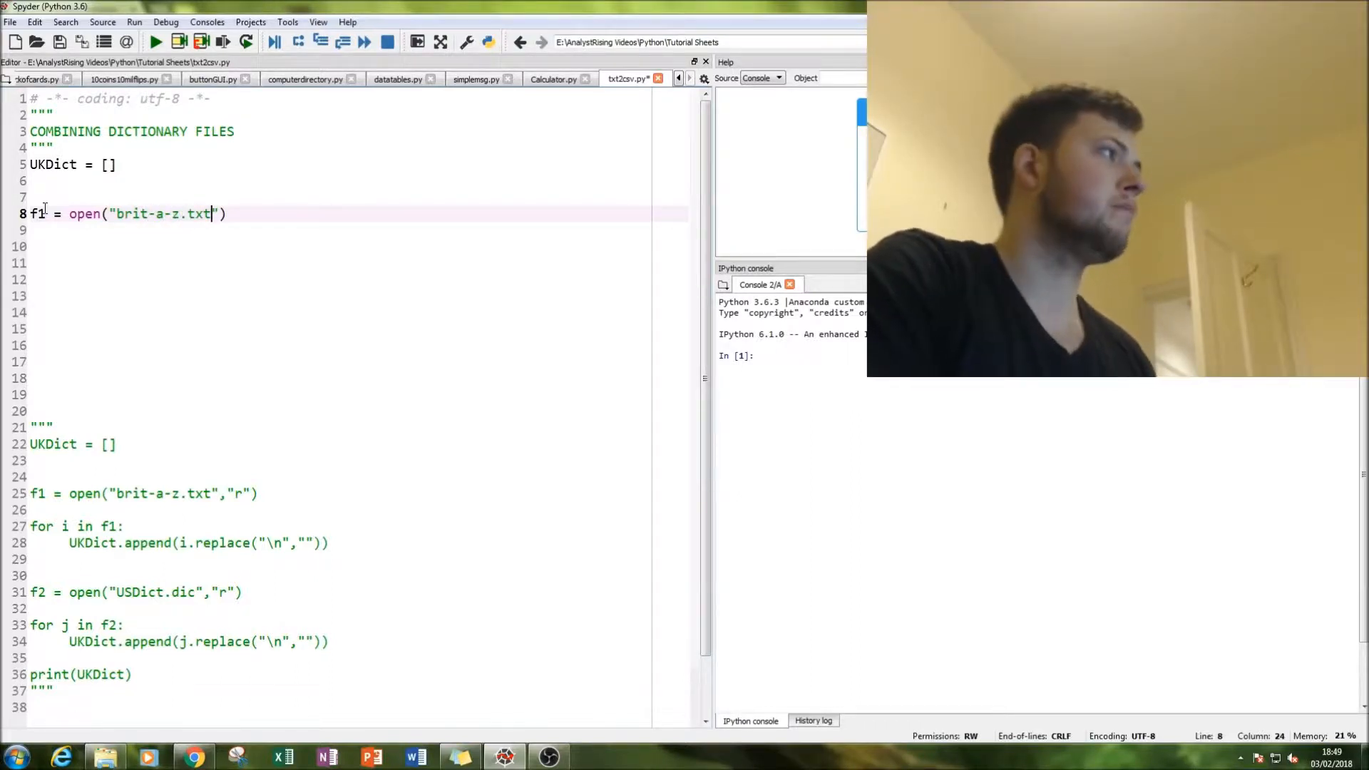
type(",")
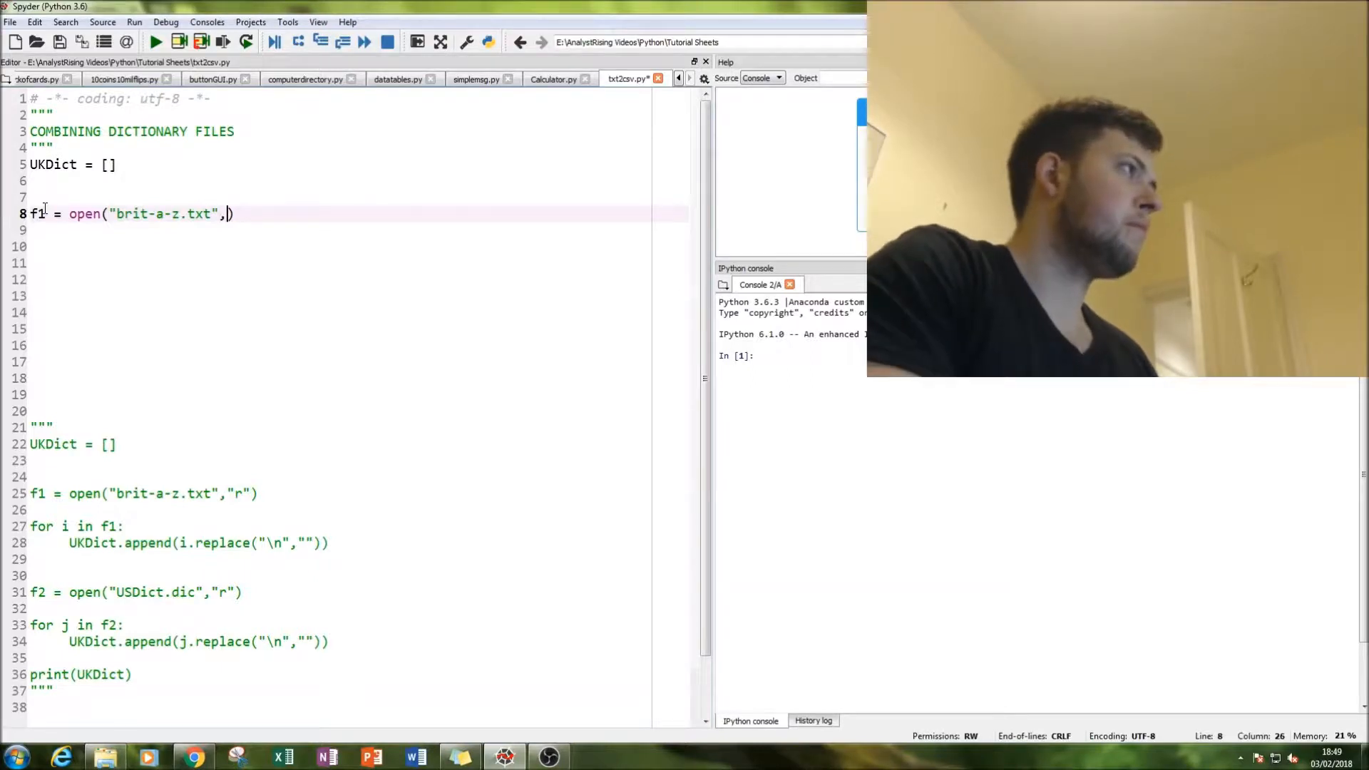
type("\"r\"")
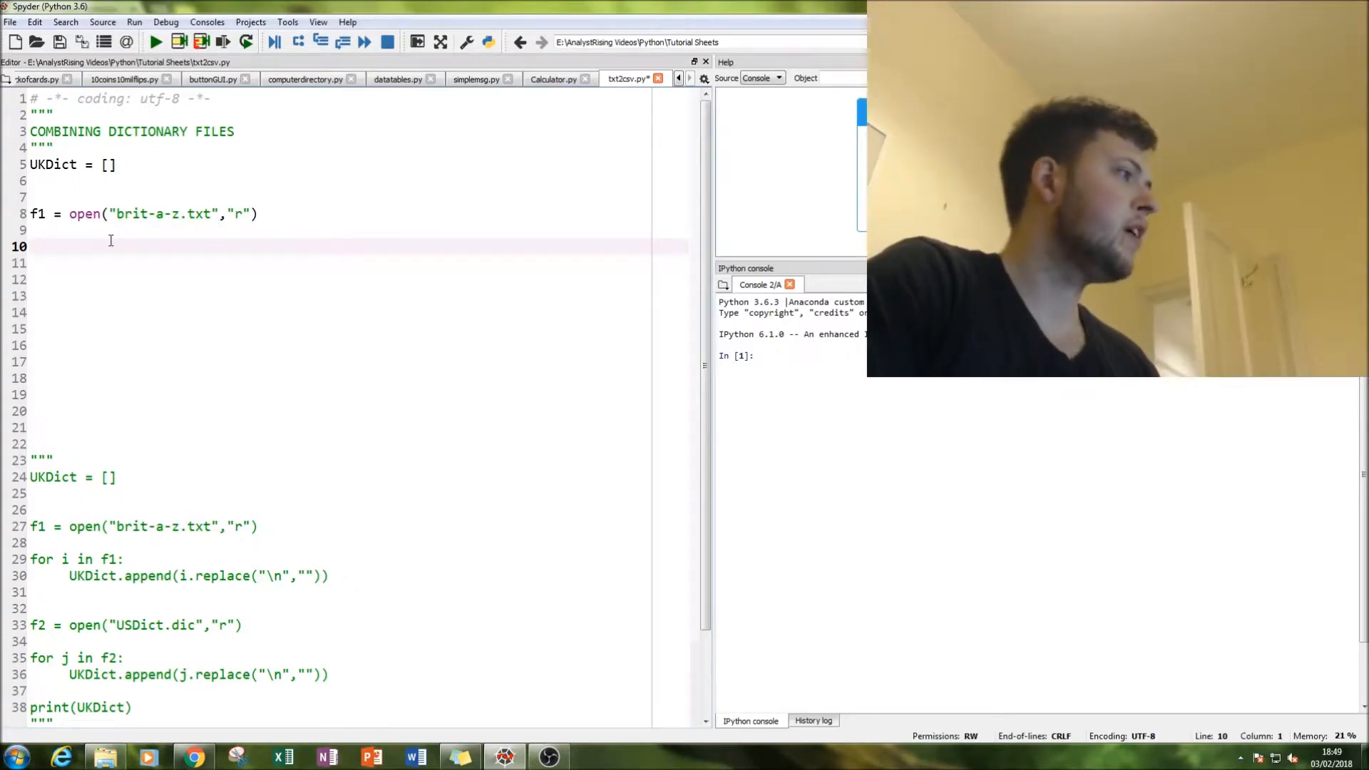
Write a 'for i in f1:' loop on line 11 containing UKDict.append(i)
left_click(128, 165)
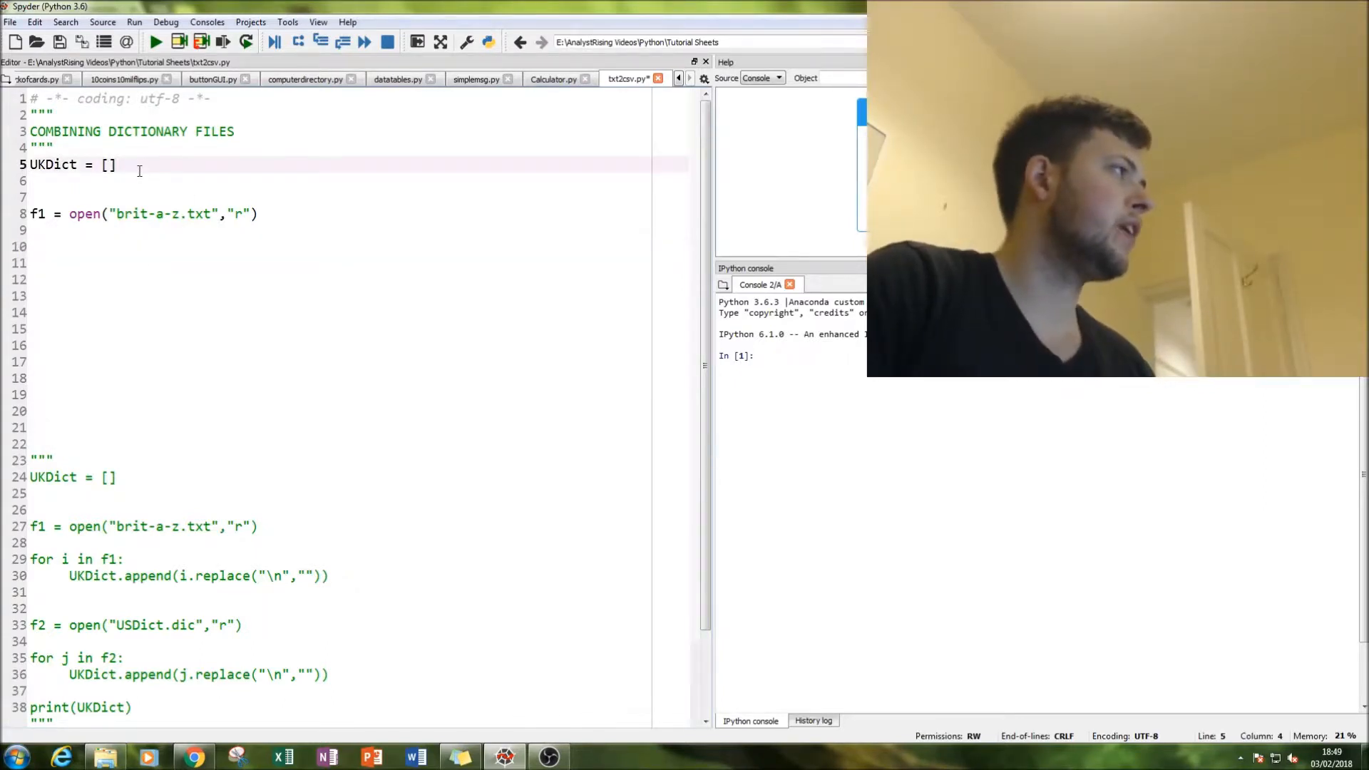
left_click(43, 263)
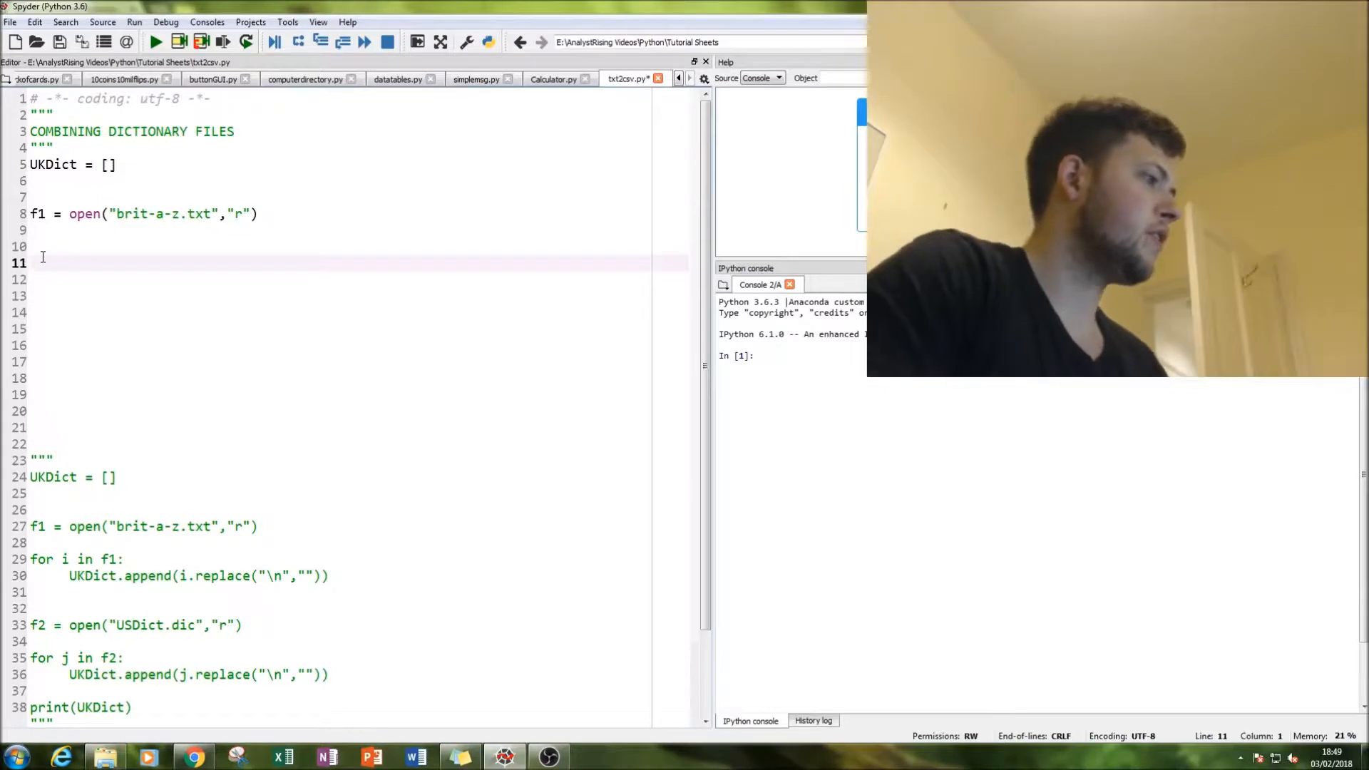
type("for i in")
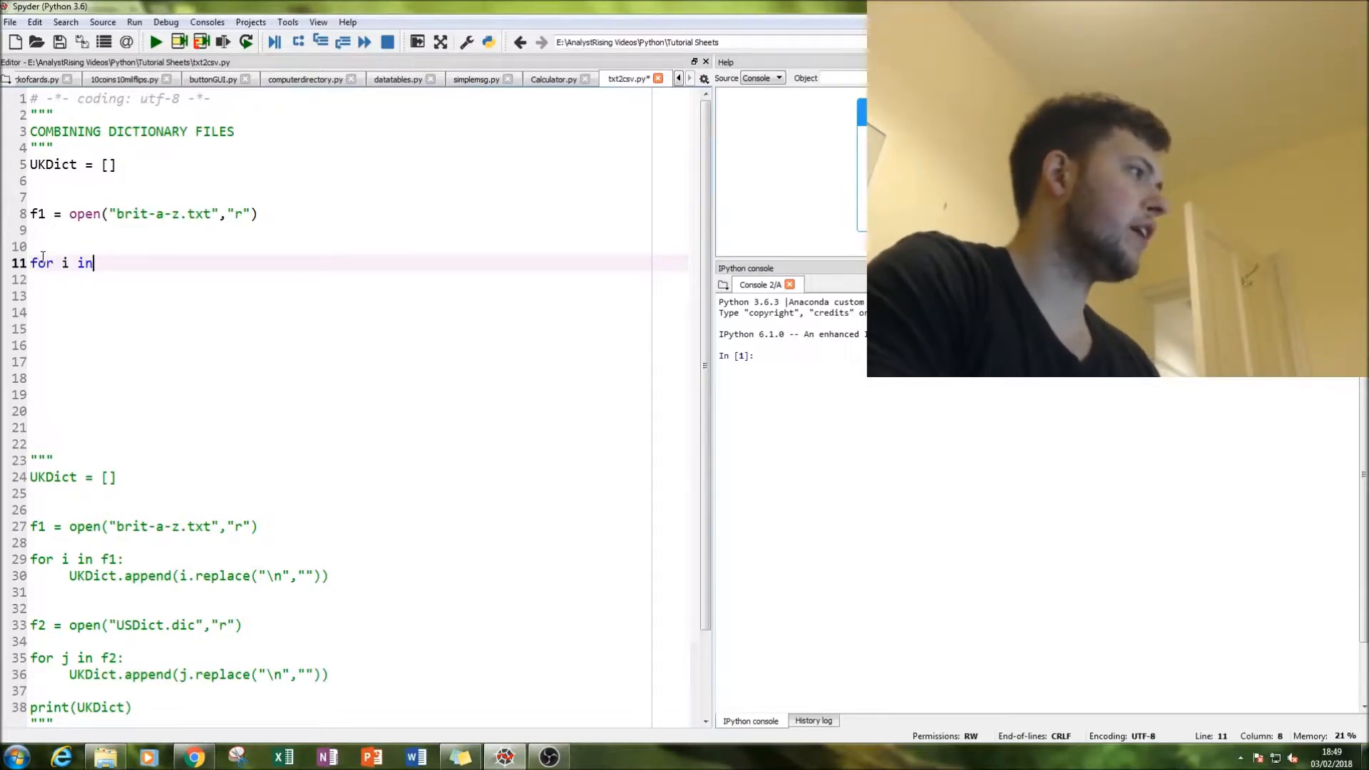
type("f1:")
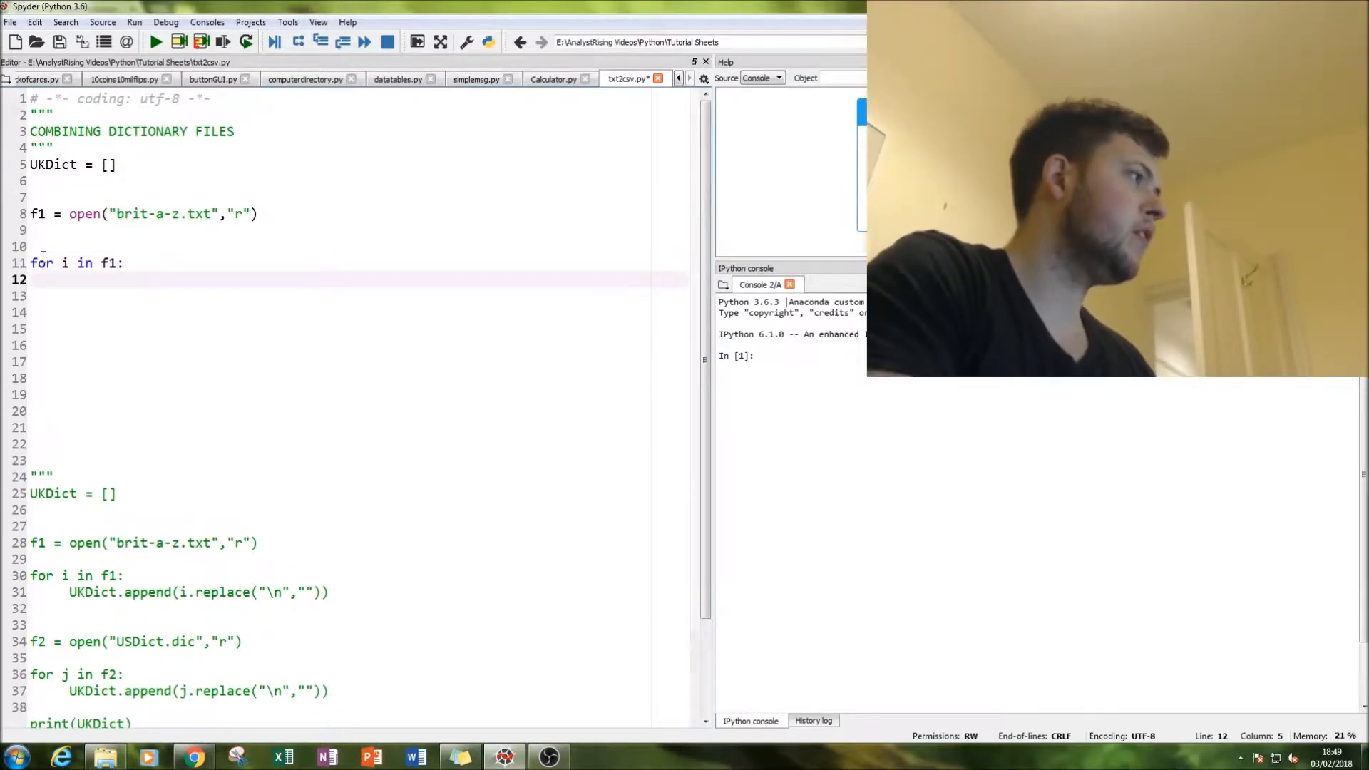
type("UK")
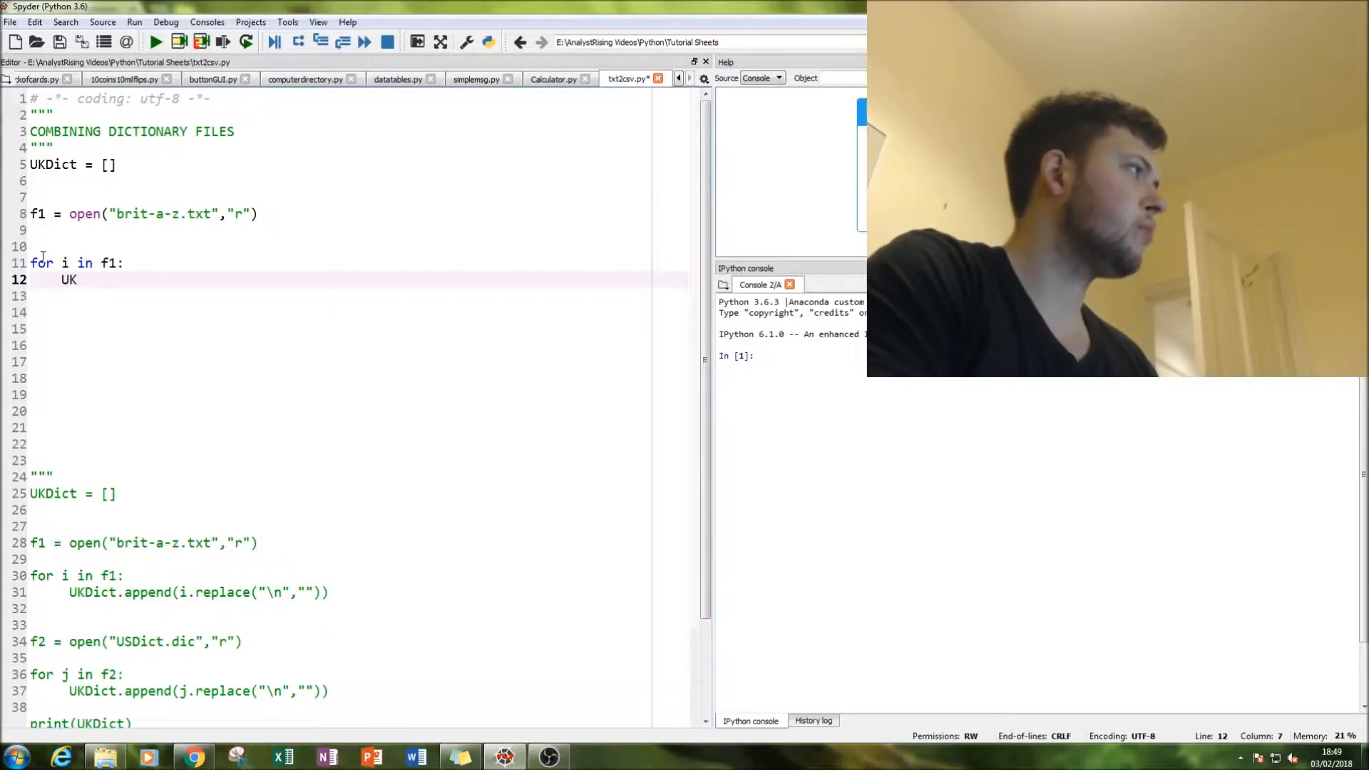
type("Dict")
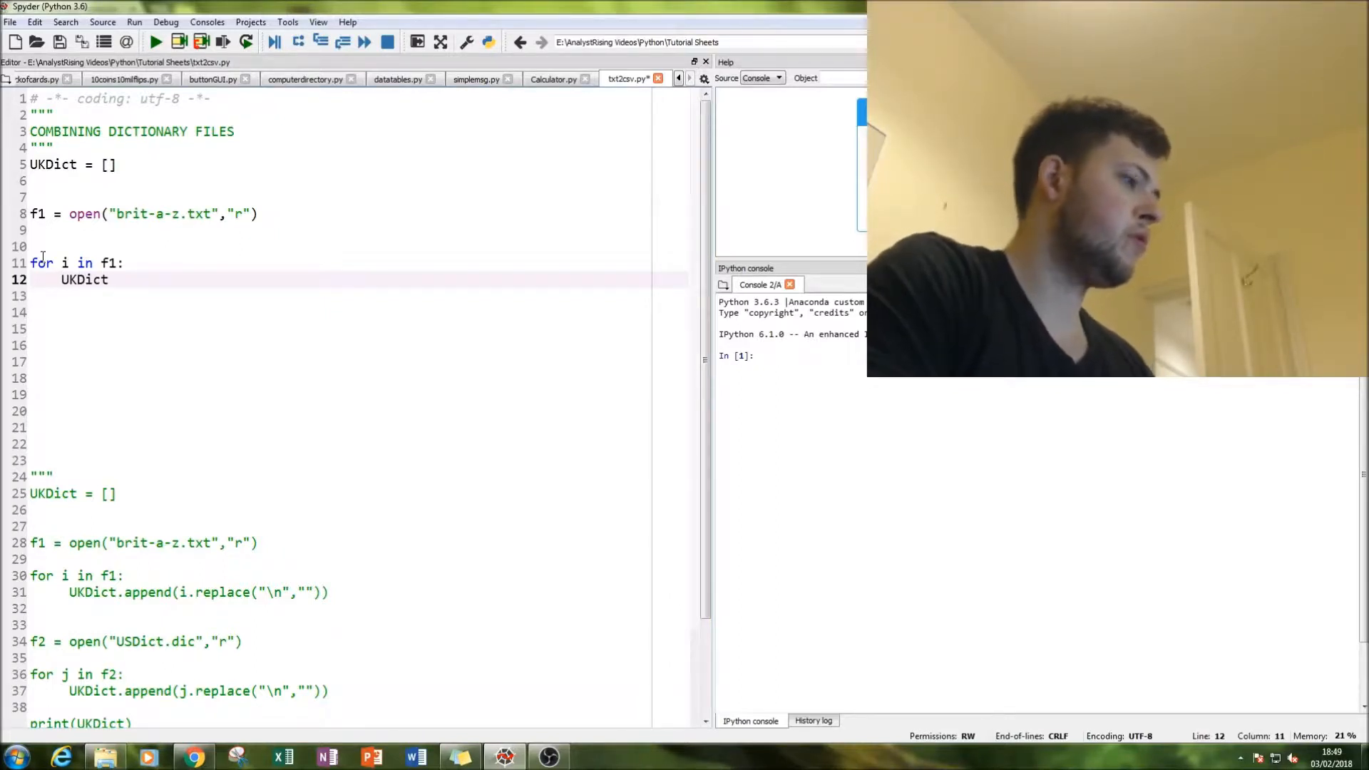
type(".append")
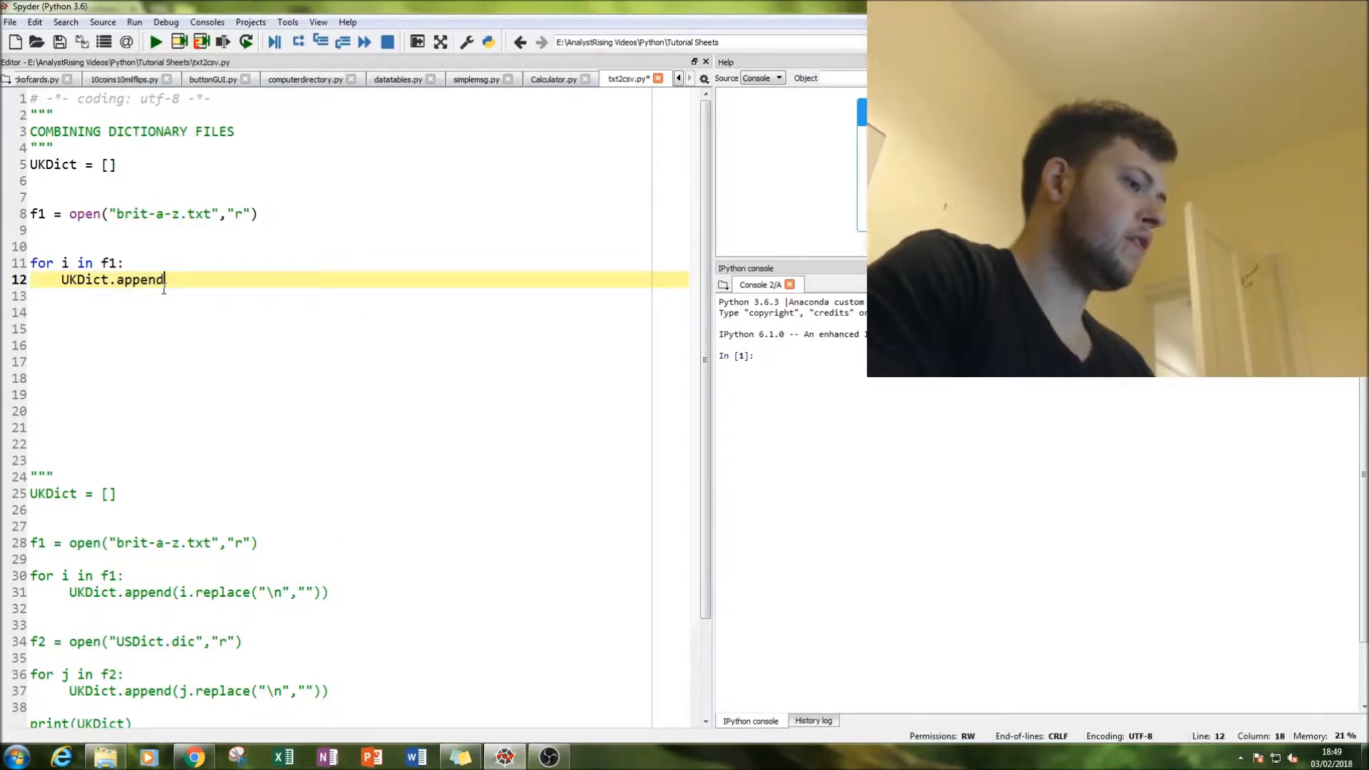
type("(i)")
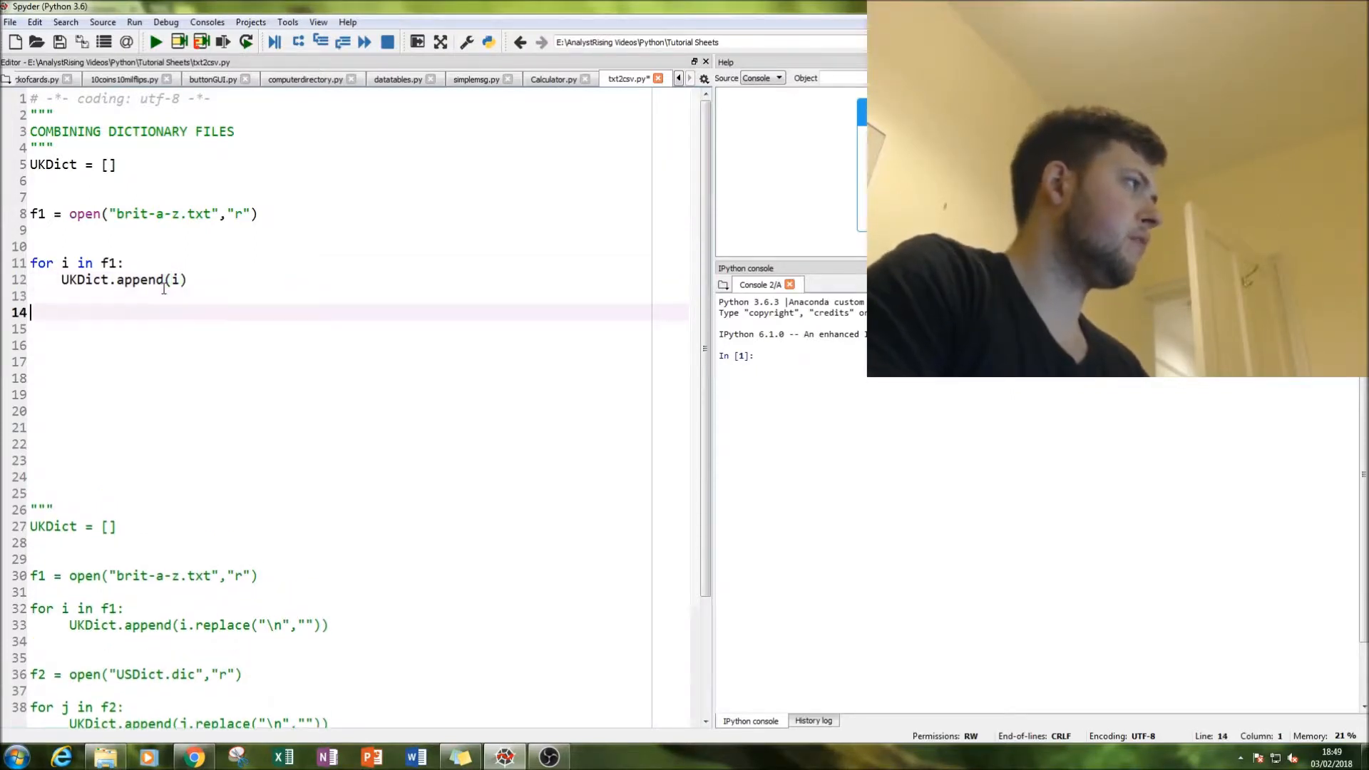
Add print(UKDict) after the loop and run the script
type("print")
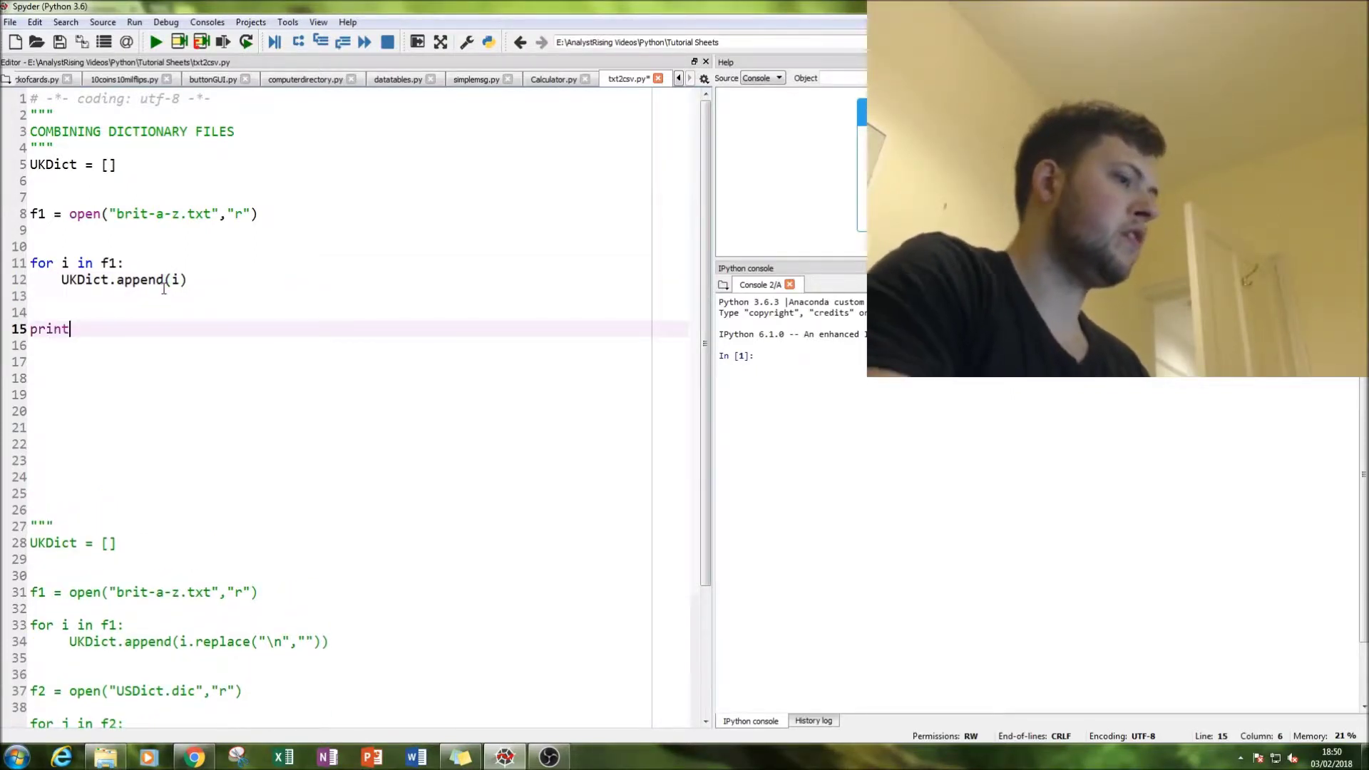
type("(UkDI")
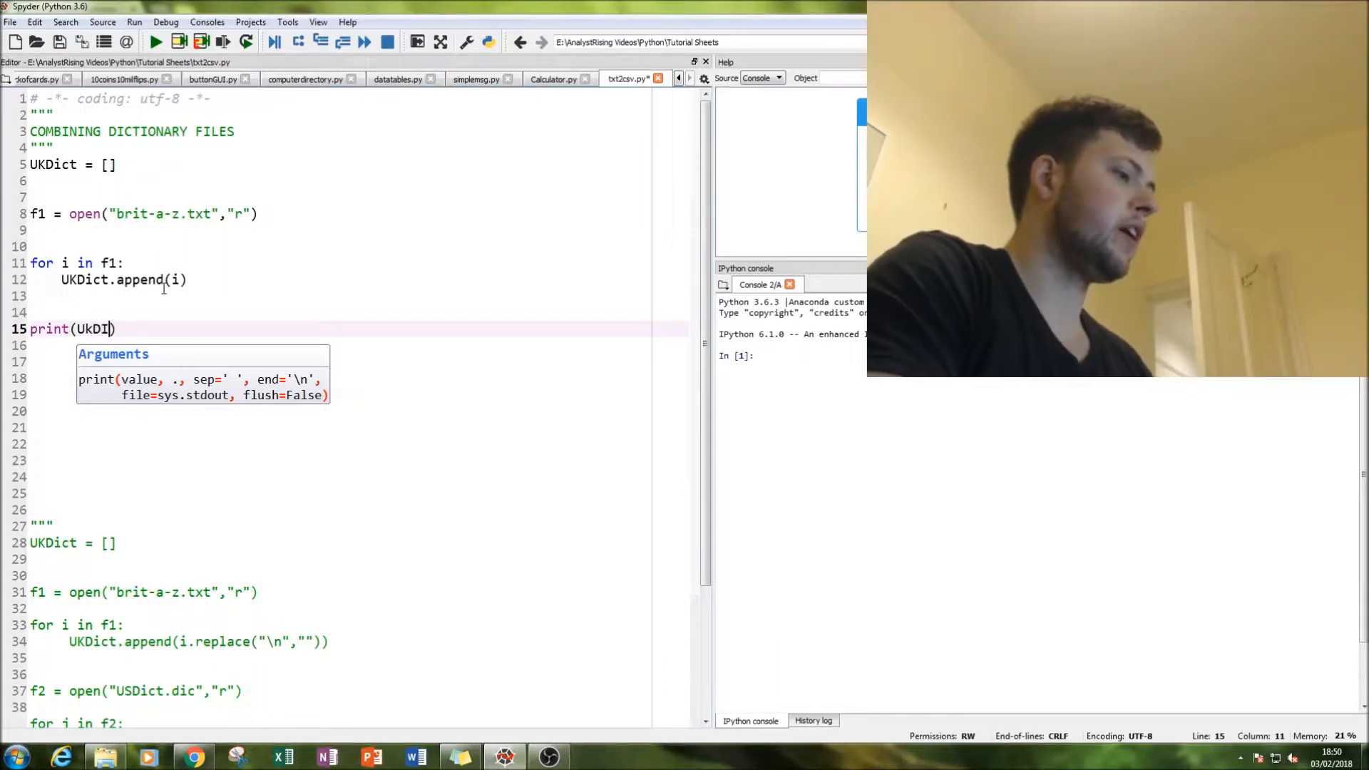
type("ct")
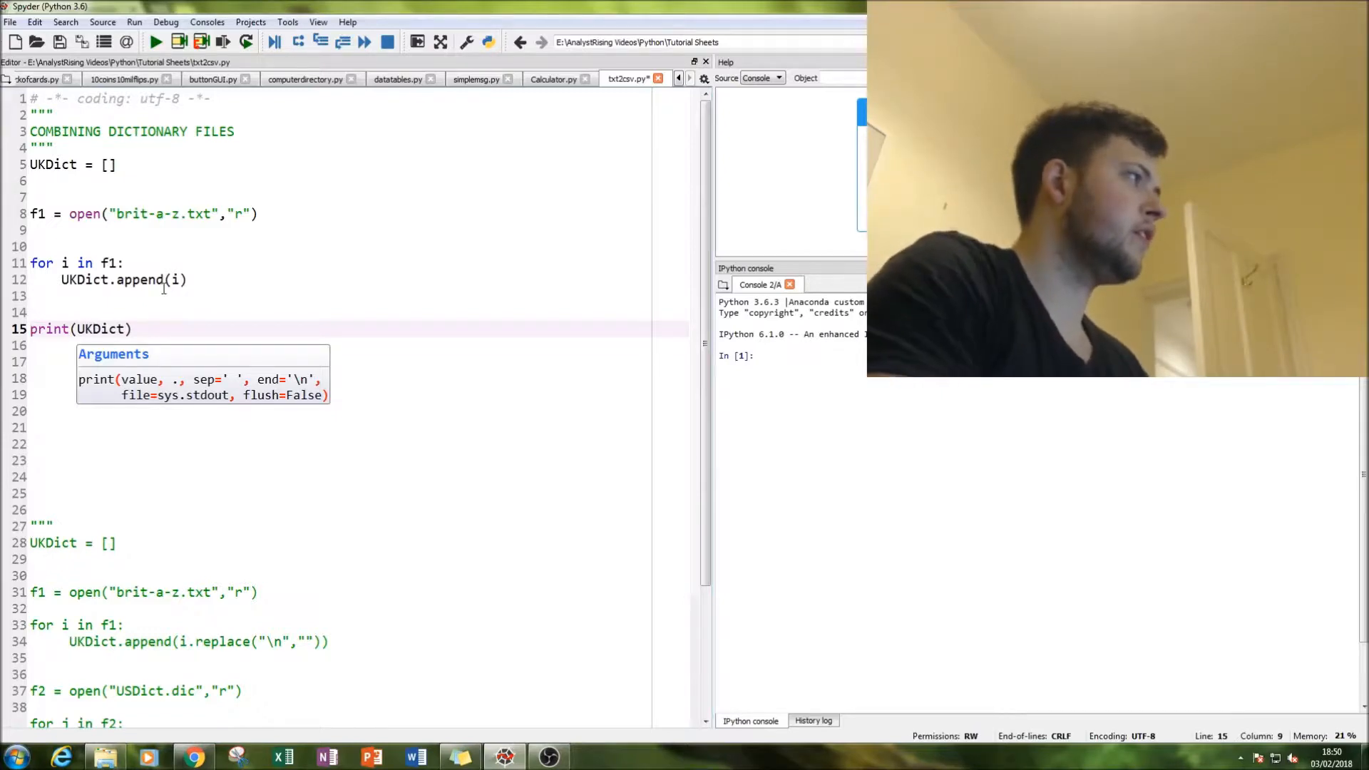
left_click(140, 280)
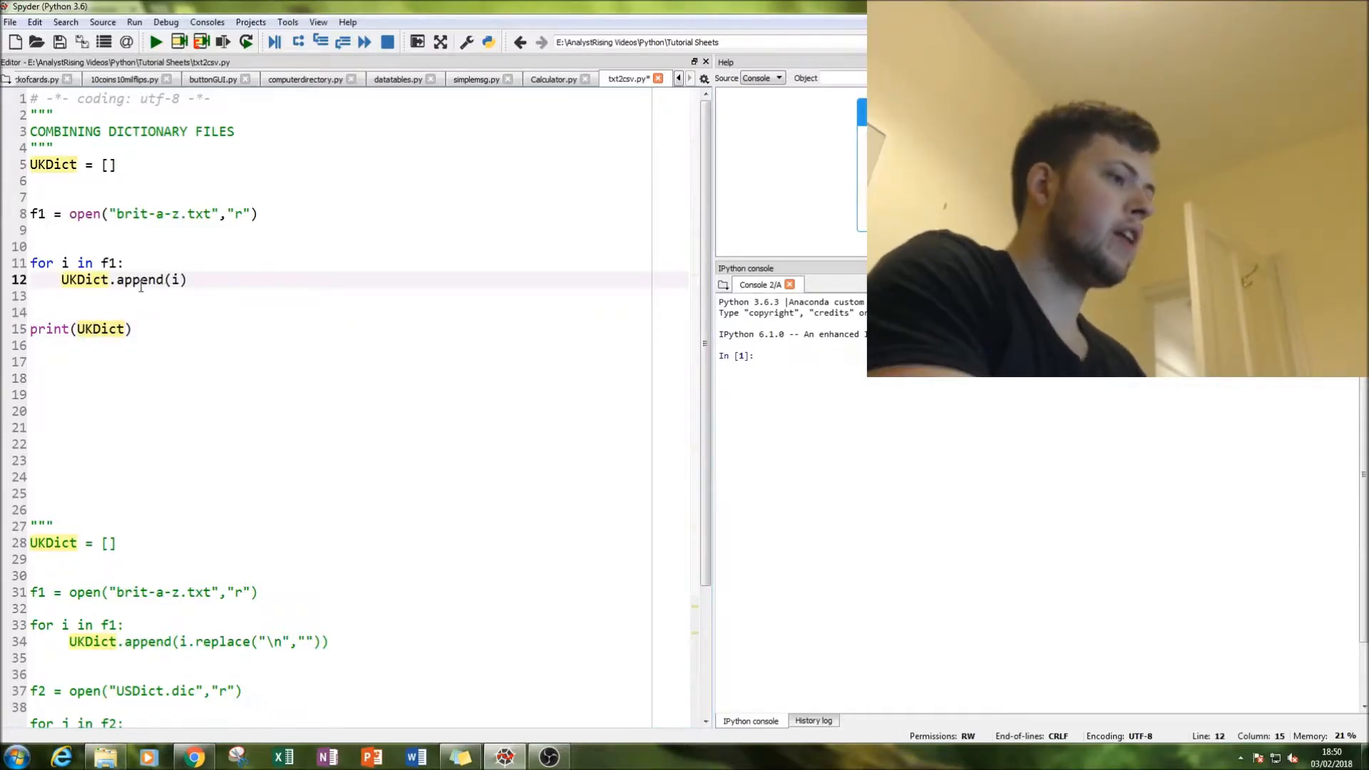
left_click(152, 42)
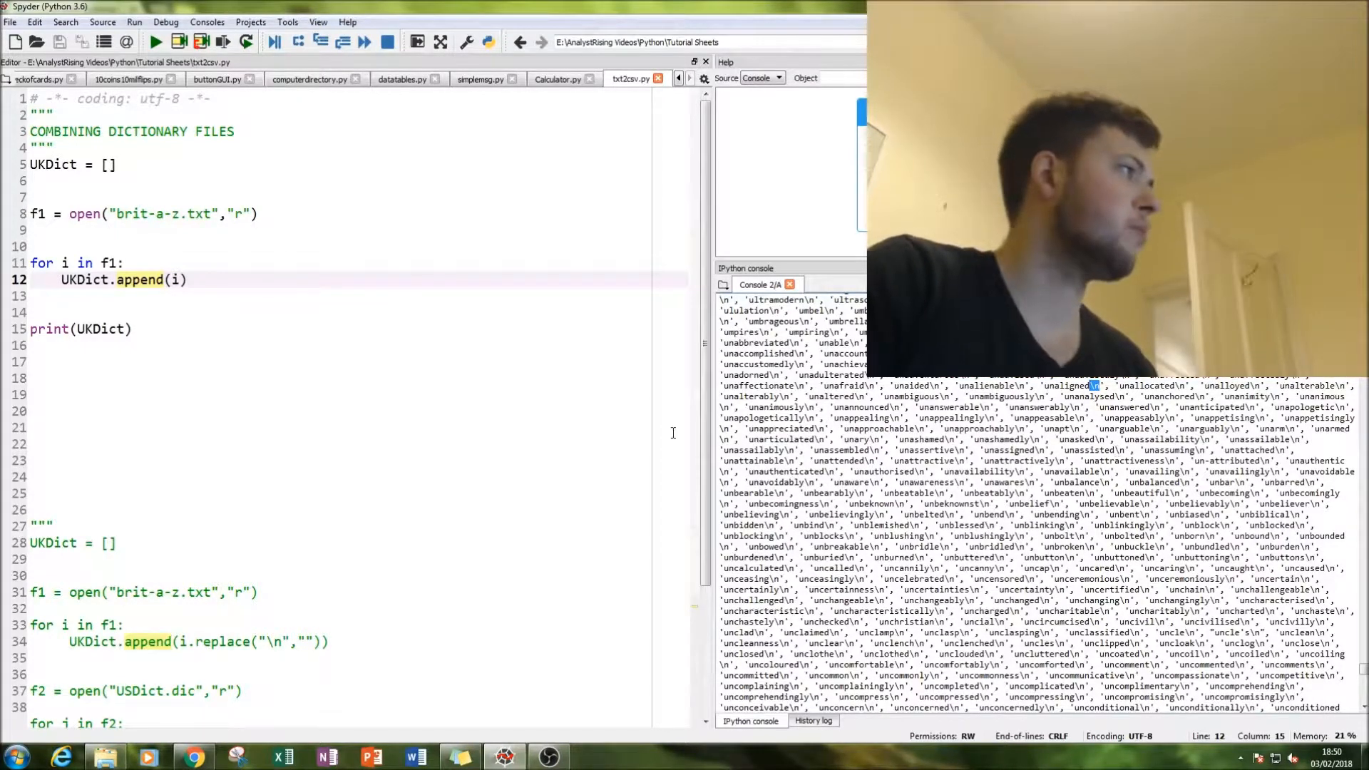
Change line 12 to UKDict.append(i.replace("\n","")) so words lose newline characters
left_click(188, 280)
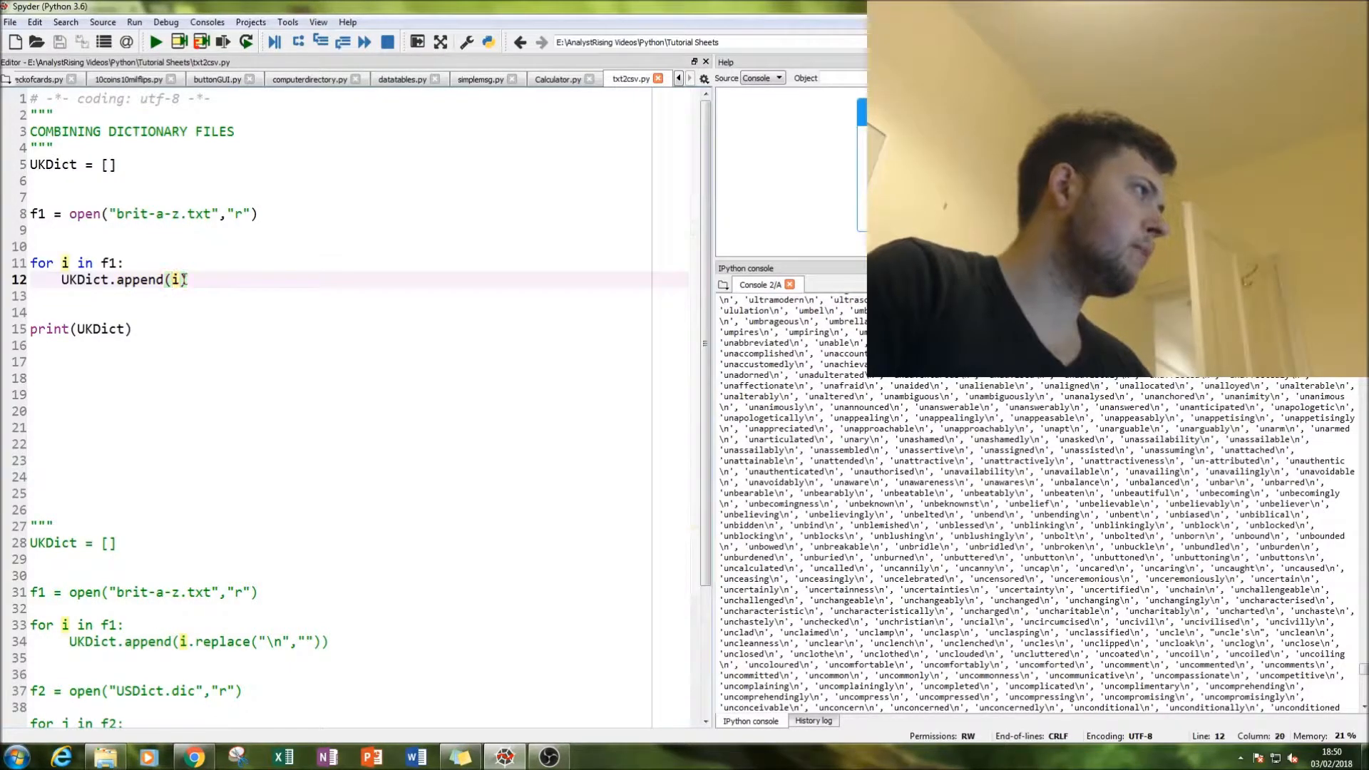
type(".replace")
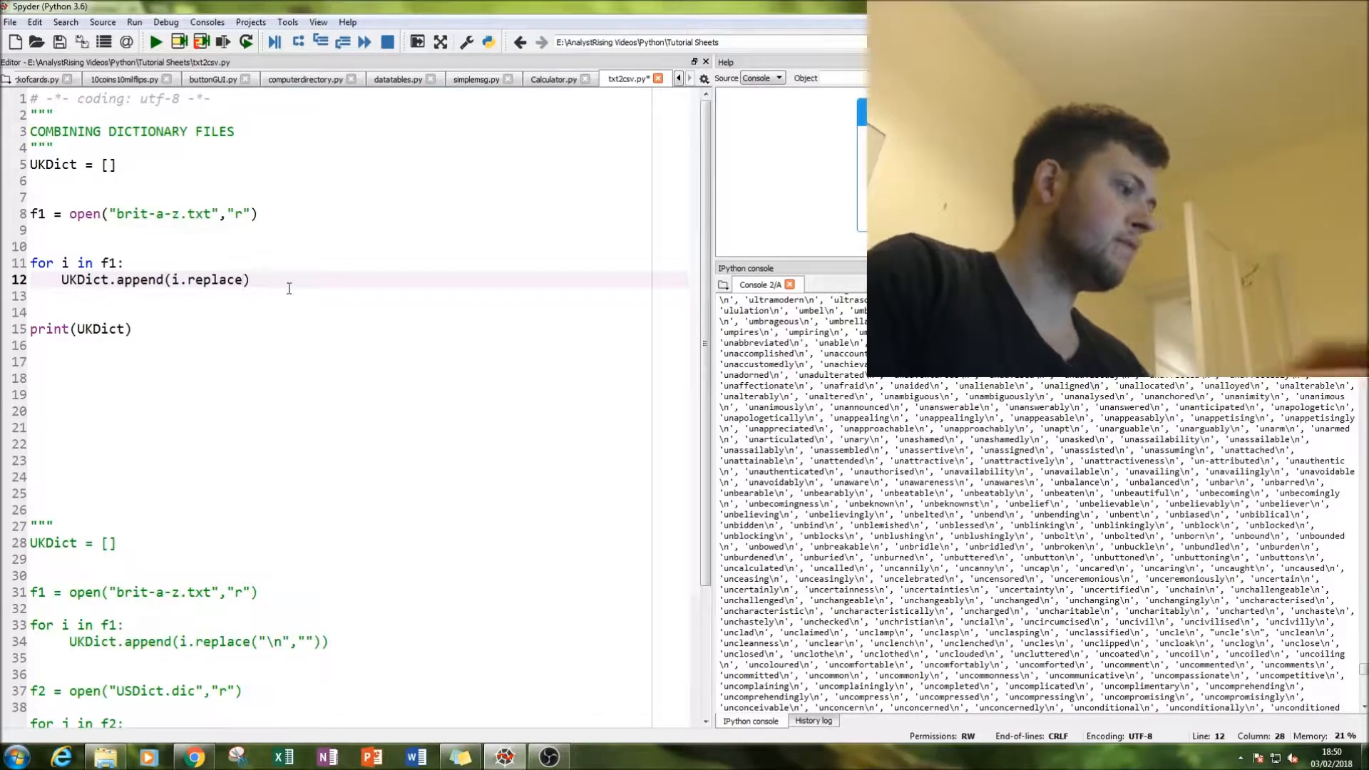
type("(\"\",\"")
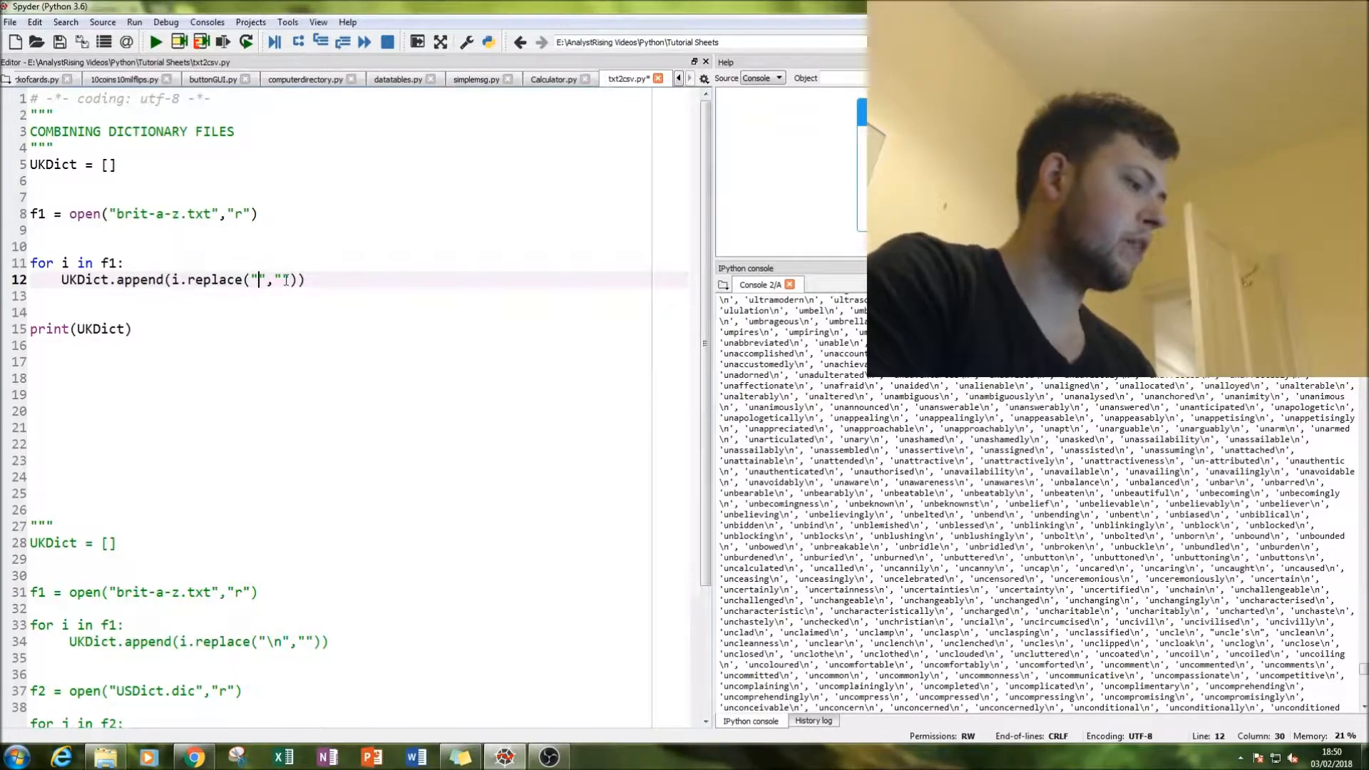
type("\\n")
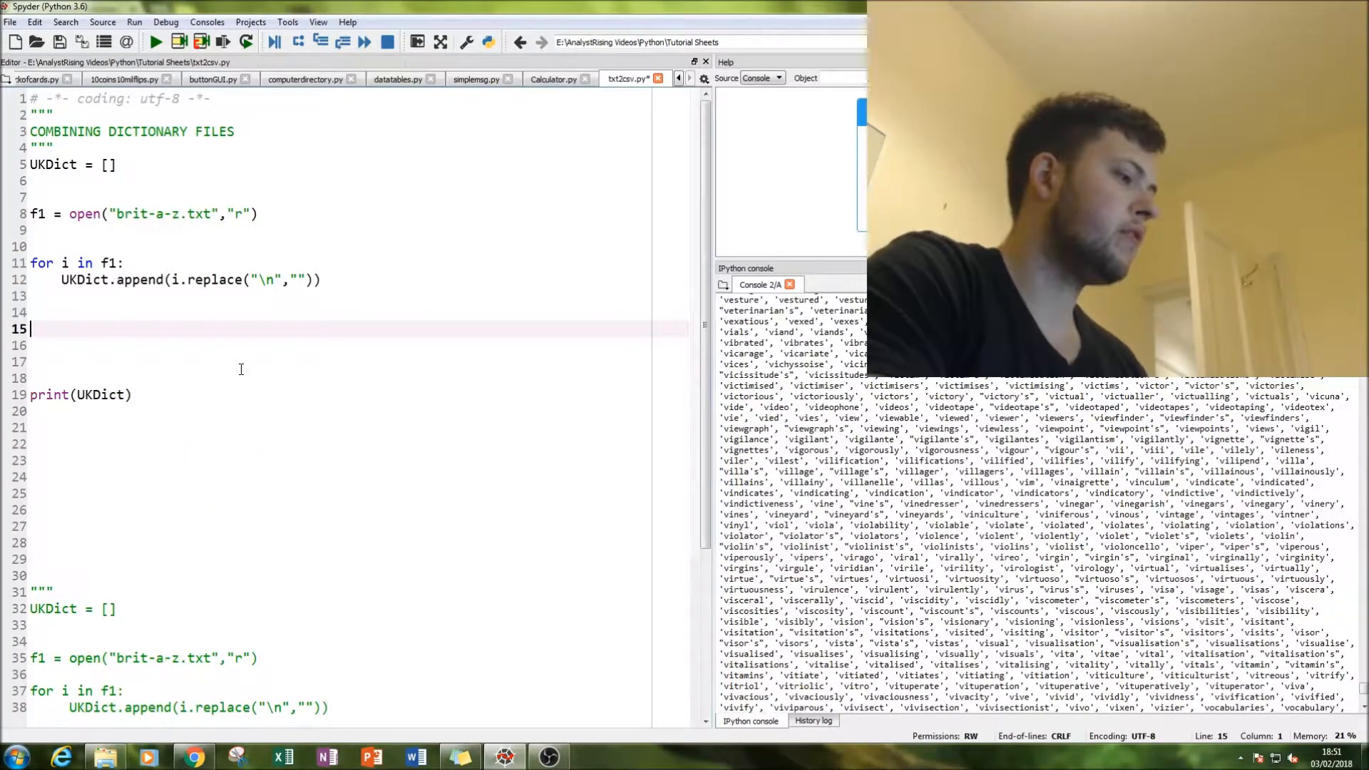
Type f2 = open("USDict.dic","r") on line 15 below the British loop
type("f2 = open(\"\",\"r")
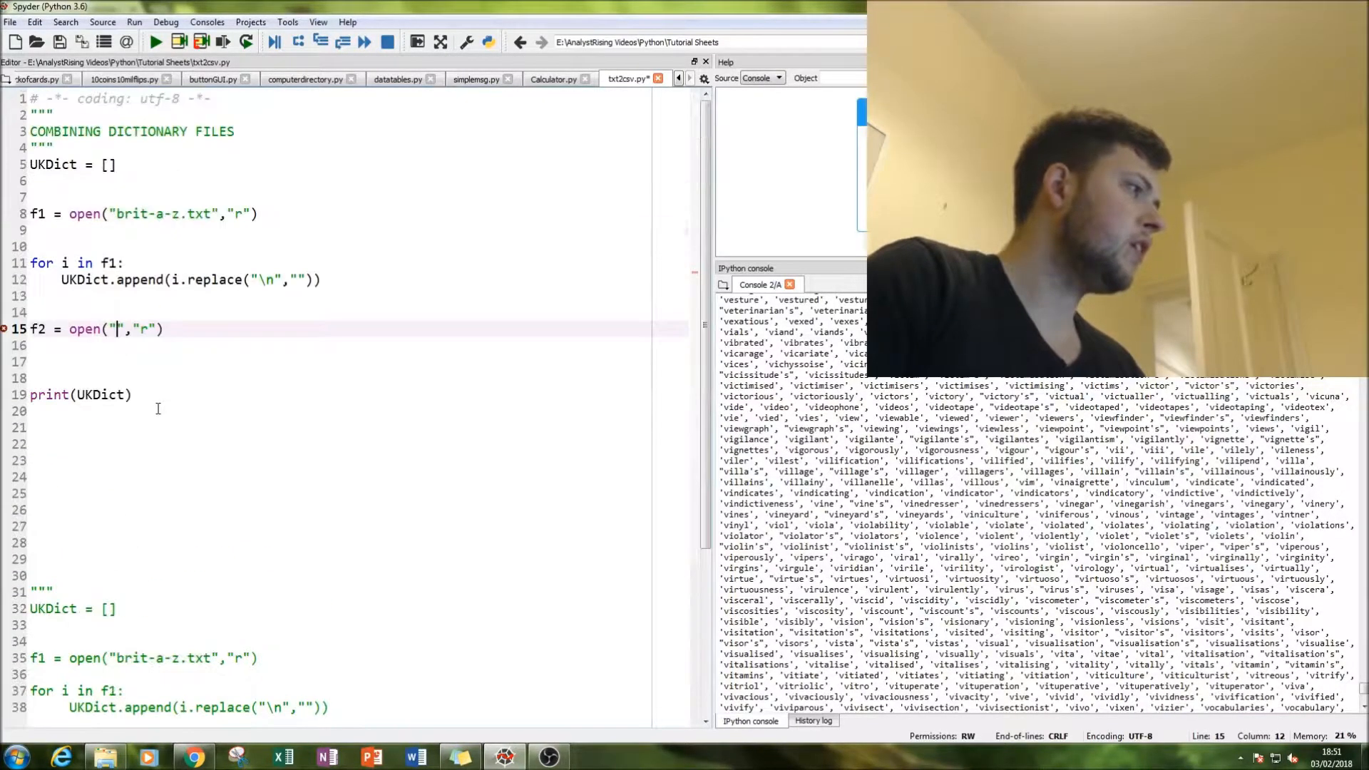
type("USDict.di")
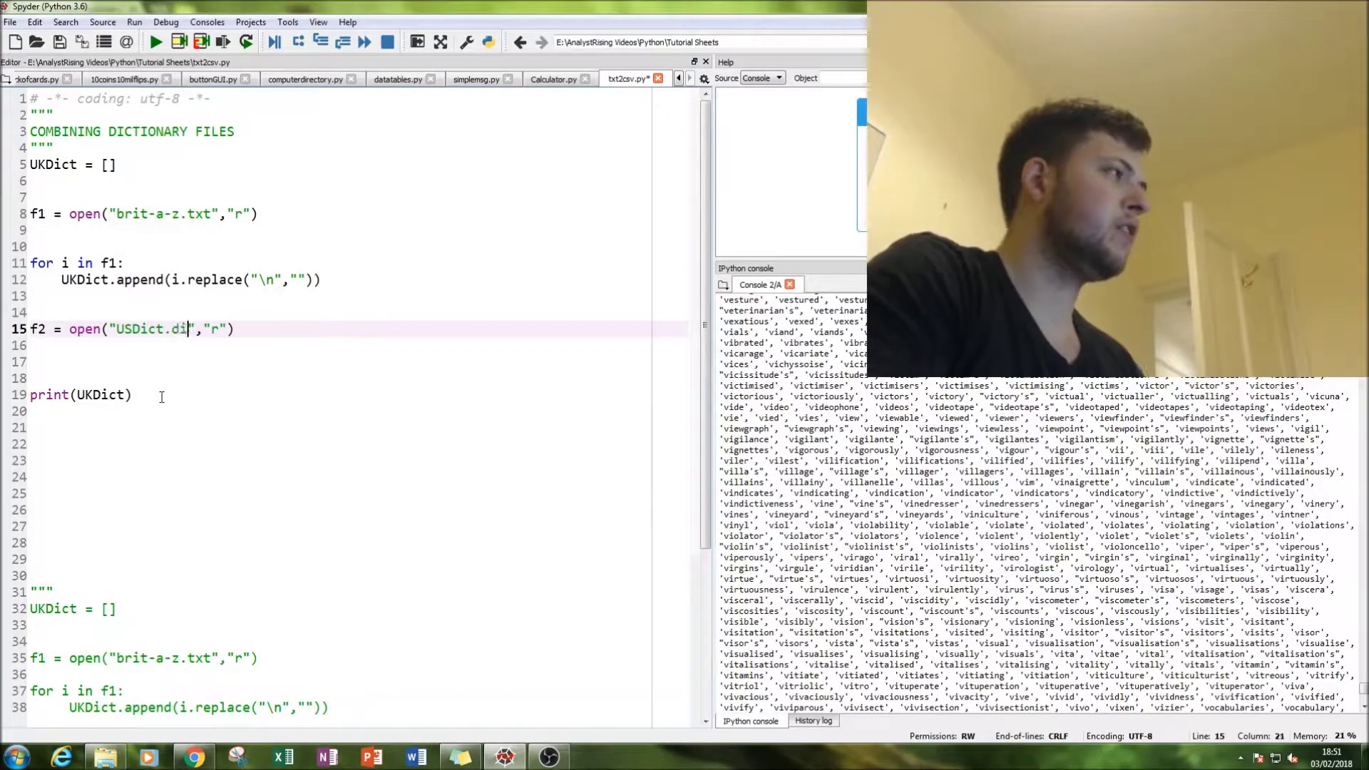
type("c")
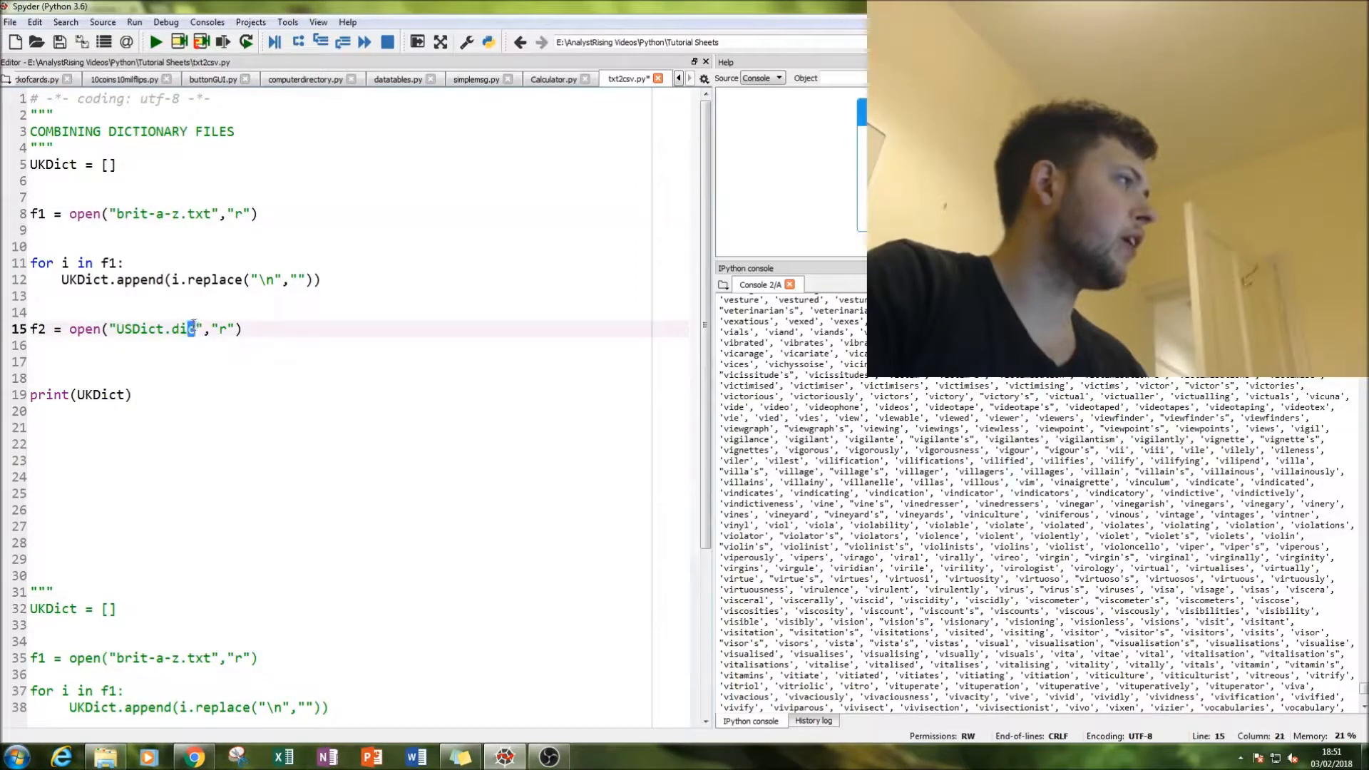
left_click(206, 214)
type("for j in f1:")
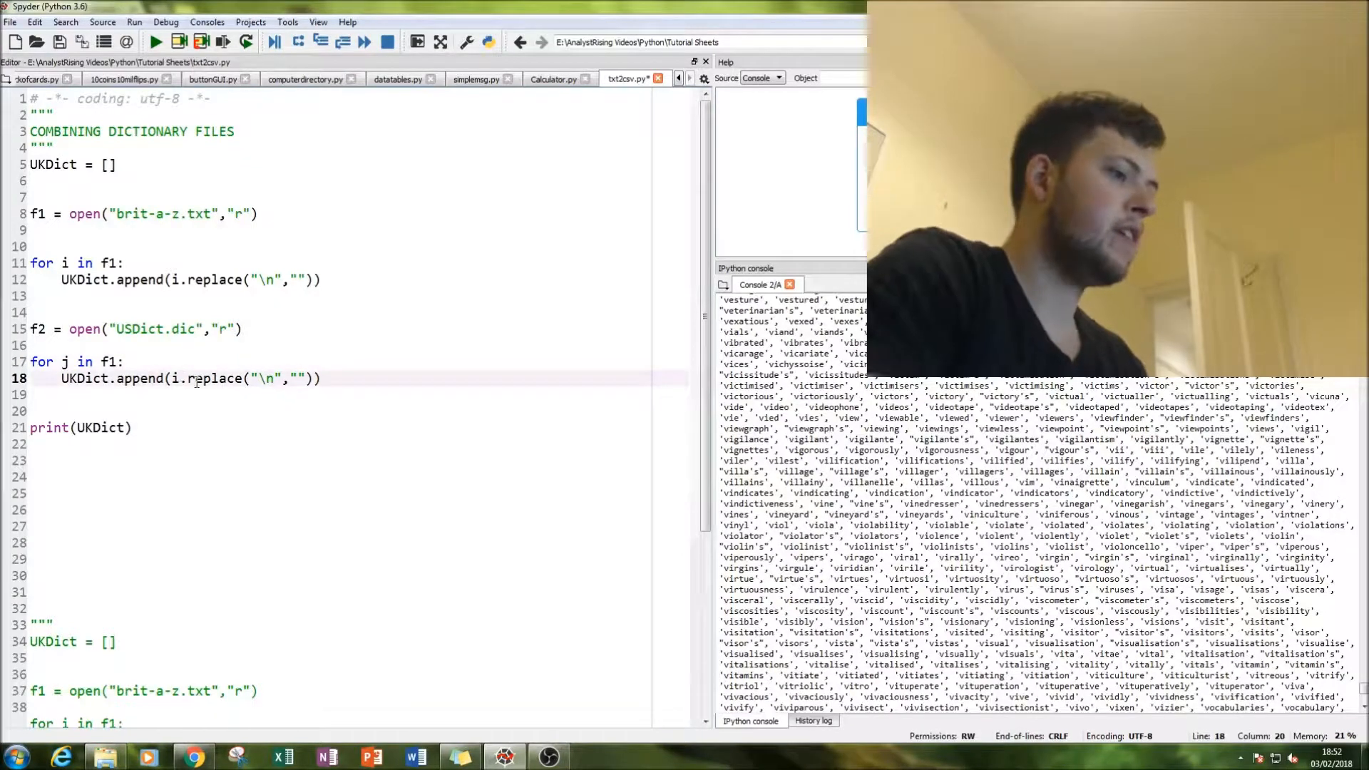
Add 'for j in f2:' appending j.replace("\n","") to UKDict, then run the script
type("j")
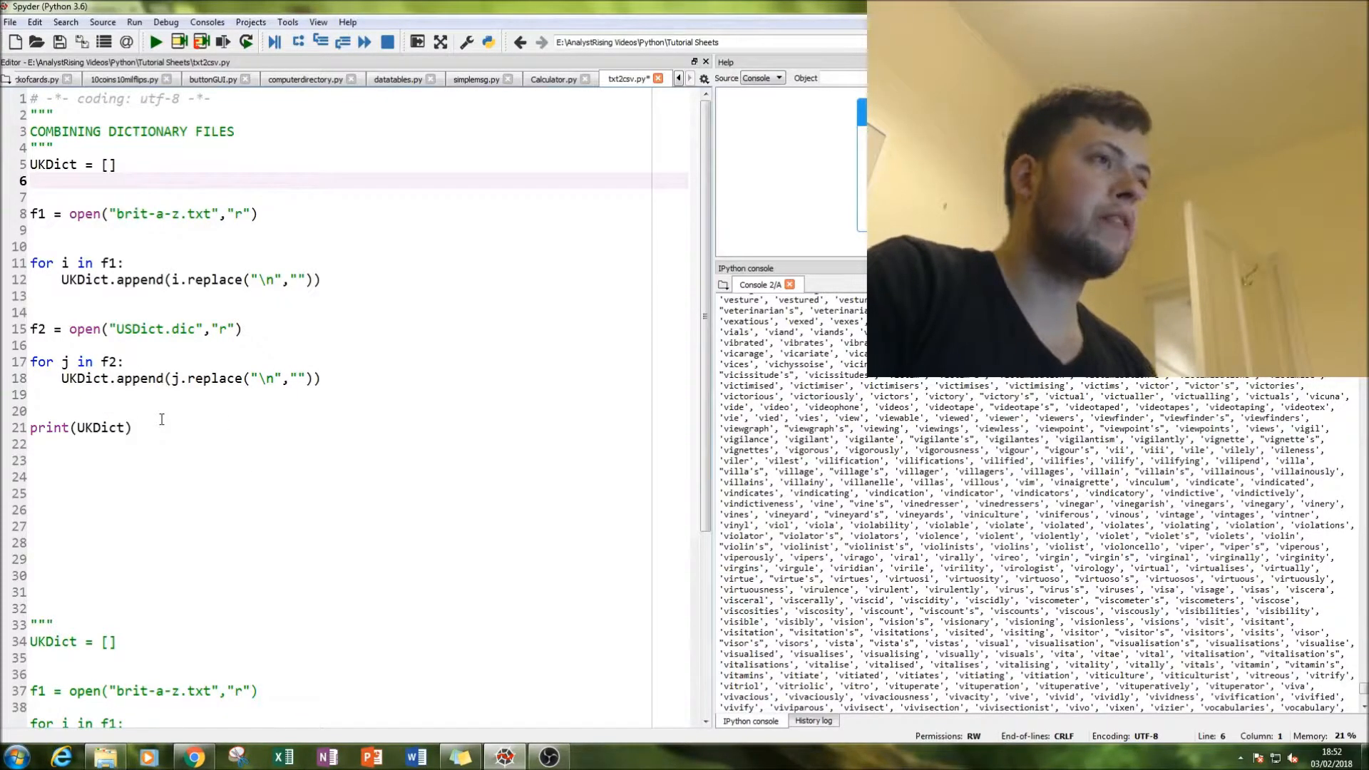
left_click(152, 41)
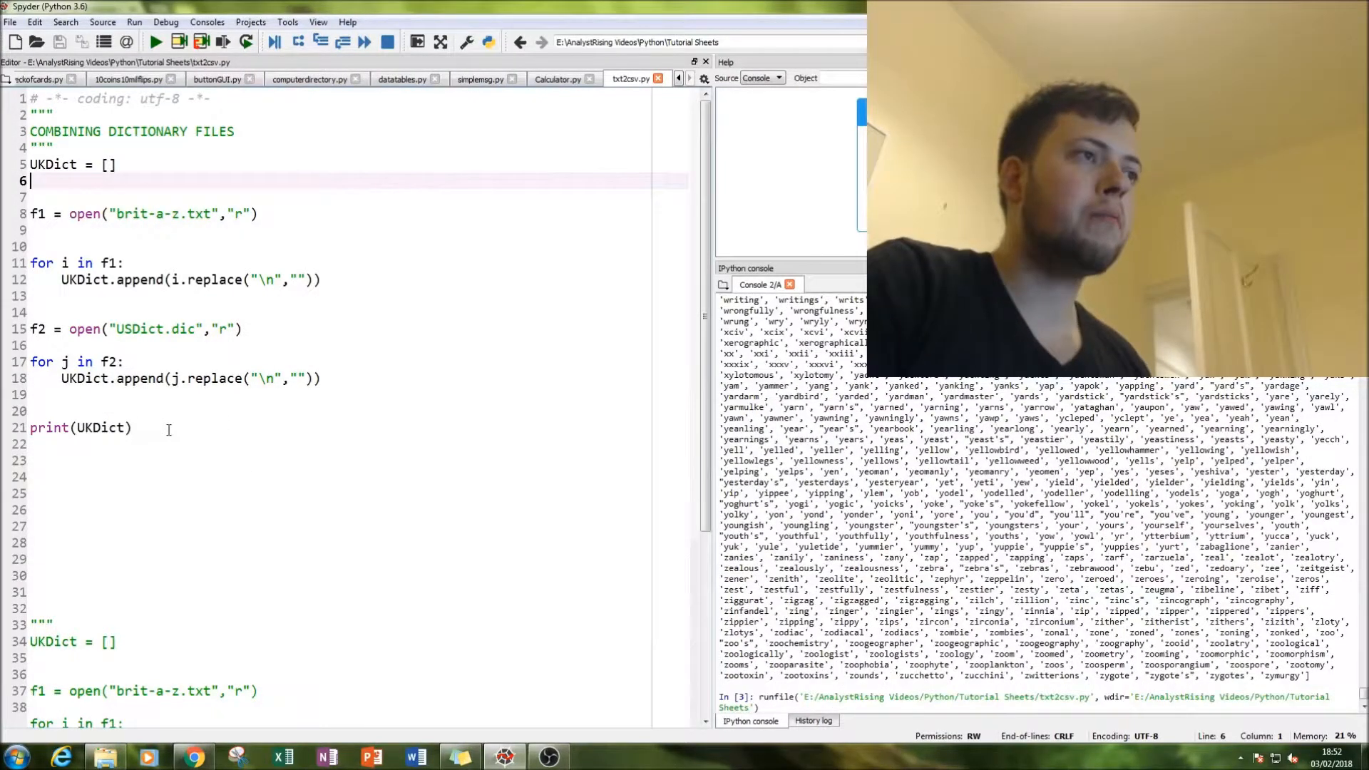